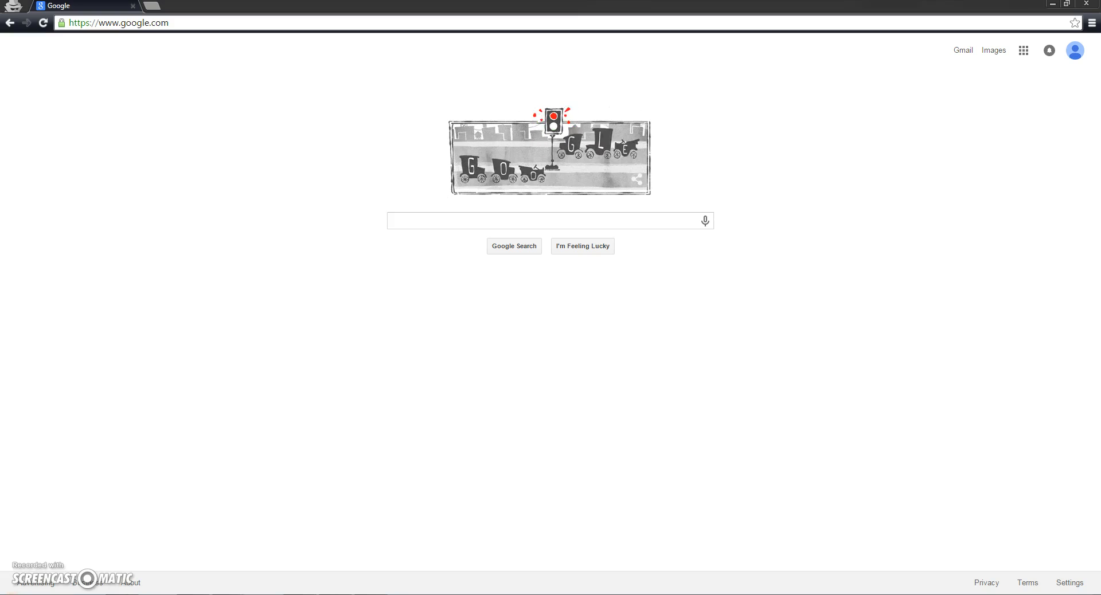
Step: Navigate the browser to scholar.google.com from the address bar
{"action": "left_click", "coordinate": [555, 116]}
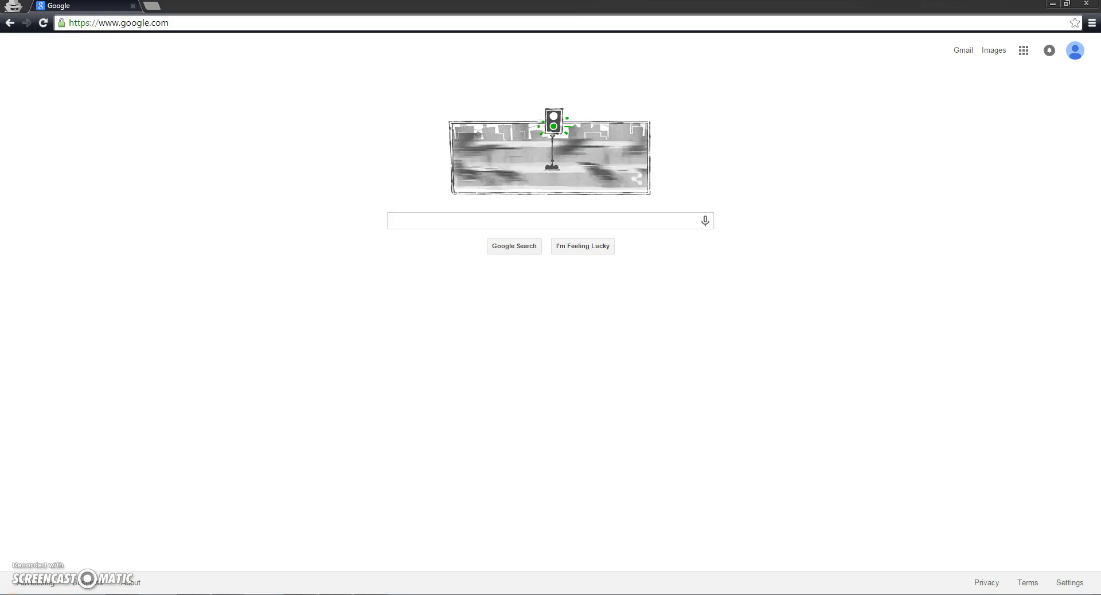
{"action": "left_click", "coordinate": [554, 117]}
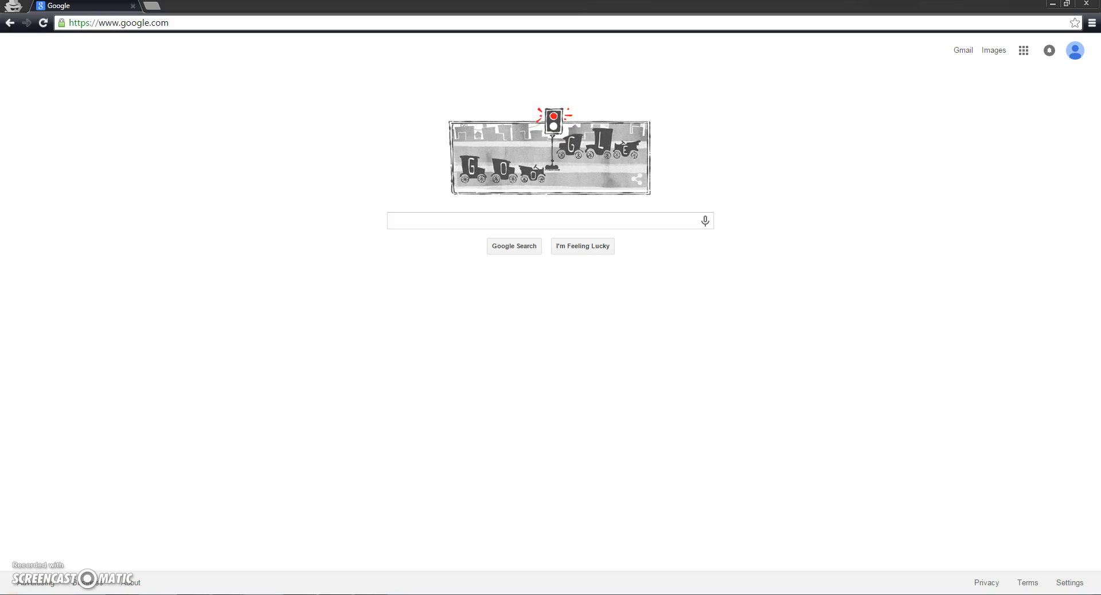
{"action": "type", "text": "slickdeals.com"}
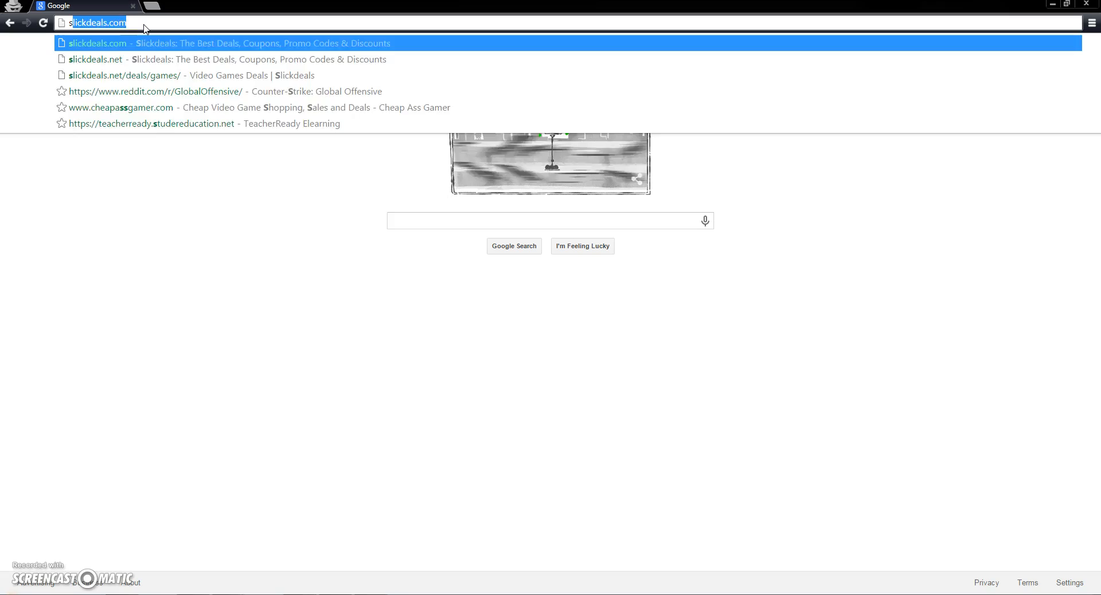
{"action": "type", "text": "scholar.google.c"}
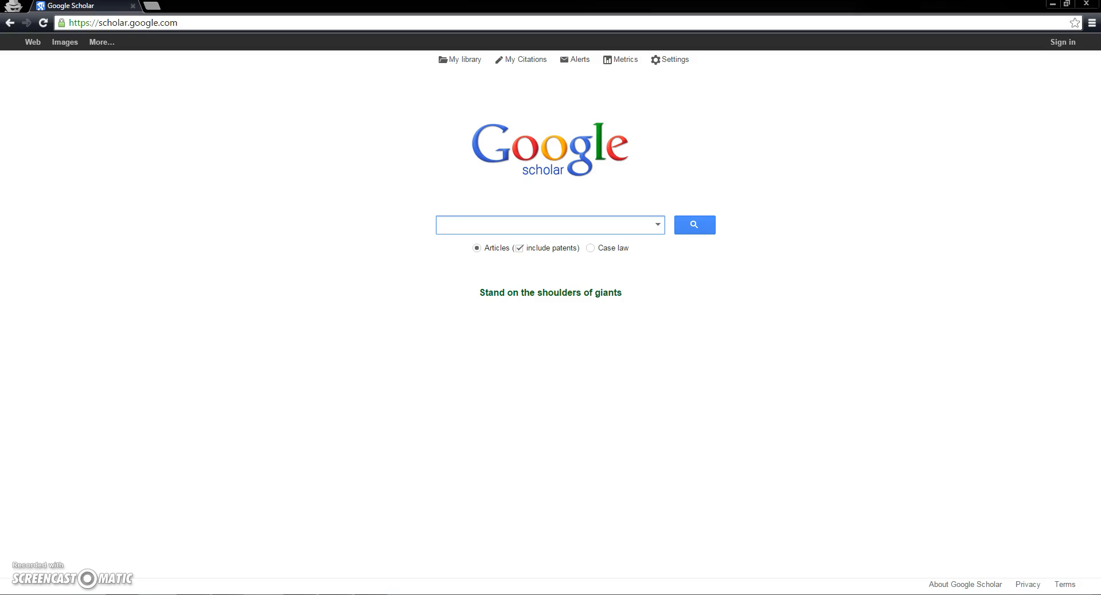
Step: Sign in to the Google account with the password and return to the Scholar home page
{"action": "left_click", "coordinate": [549, 225]}
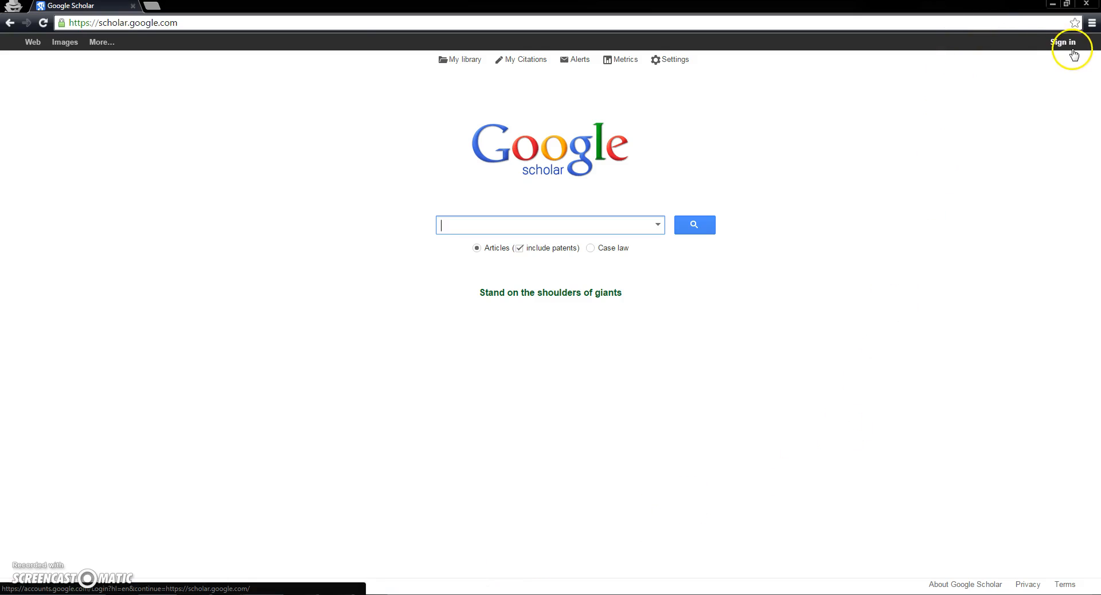
{"action": "left_click", "coordinate": [1062, 43]}
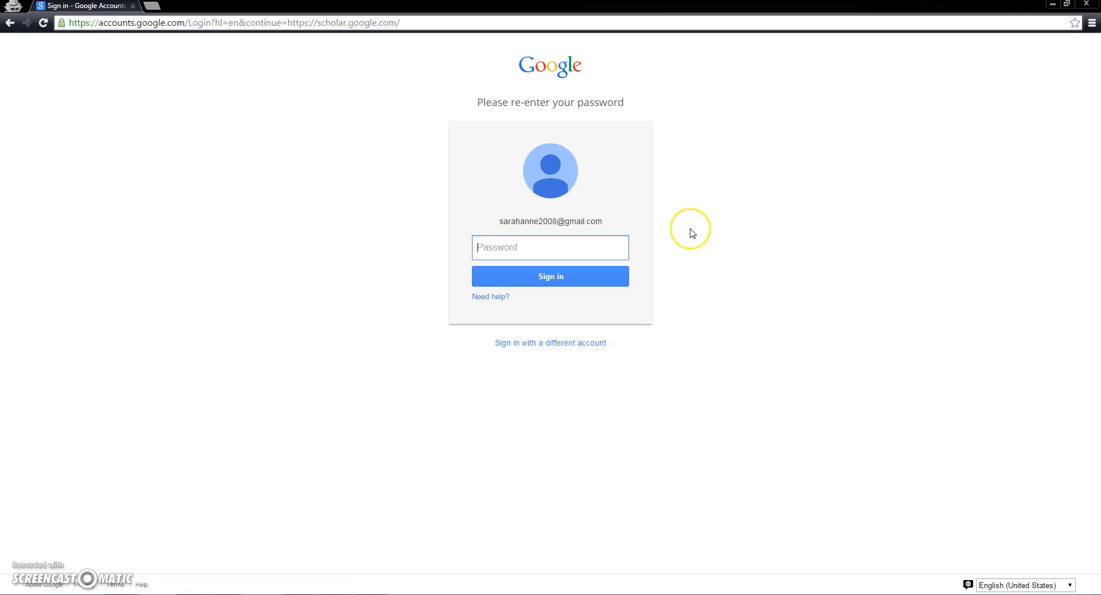
{"action": "mouse_move", "coordinate": [691, 233]}
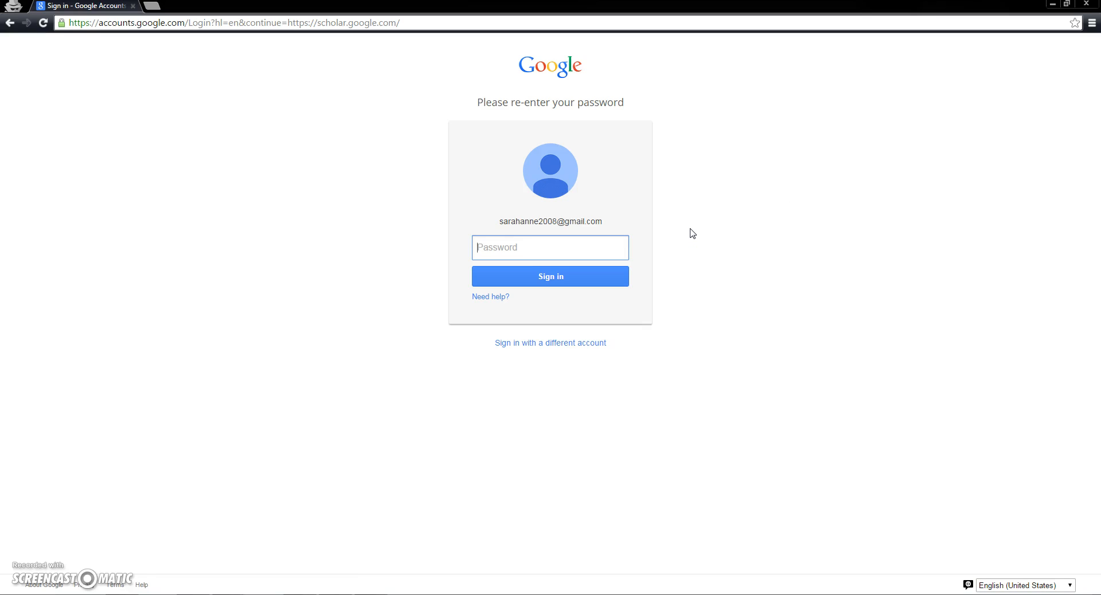
{"action": "type", "text": "password"}
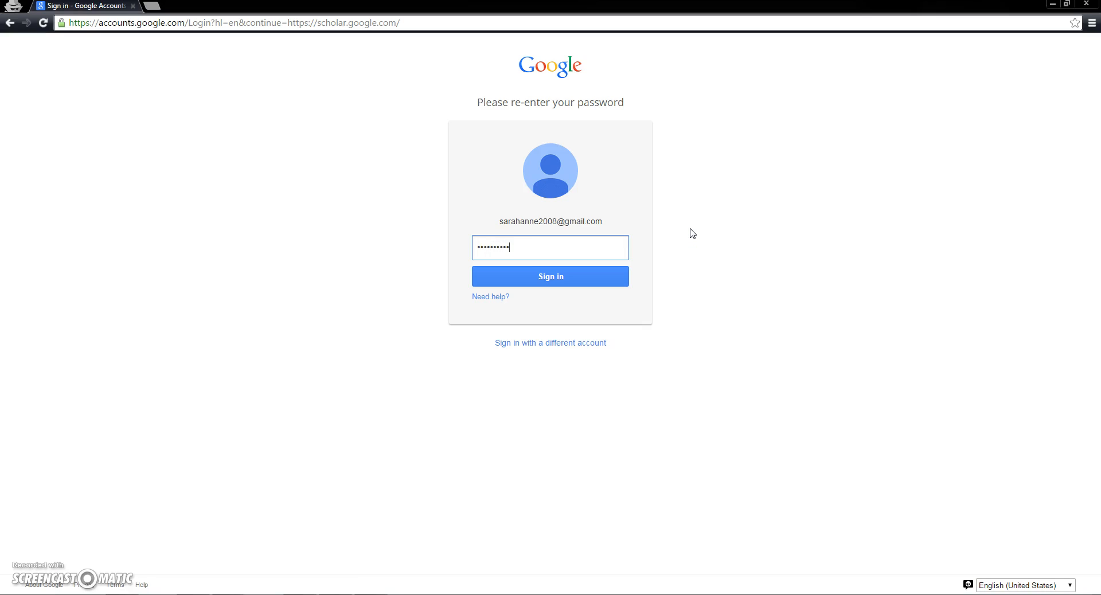
{"action": "left_click", "coordinate": [549, 276]}
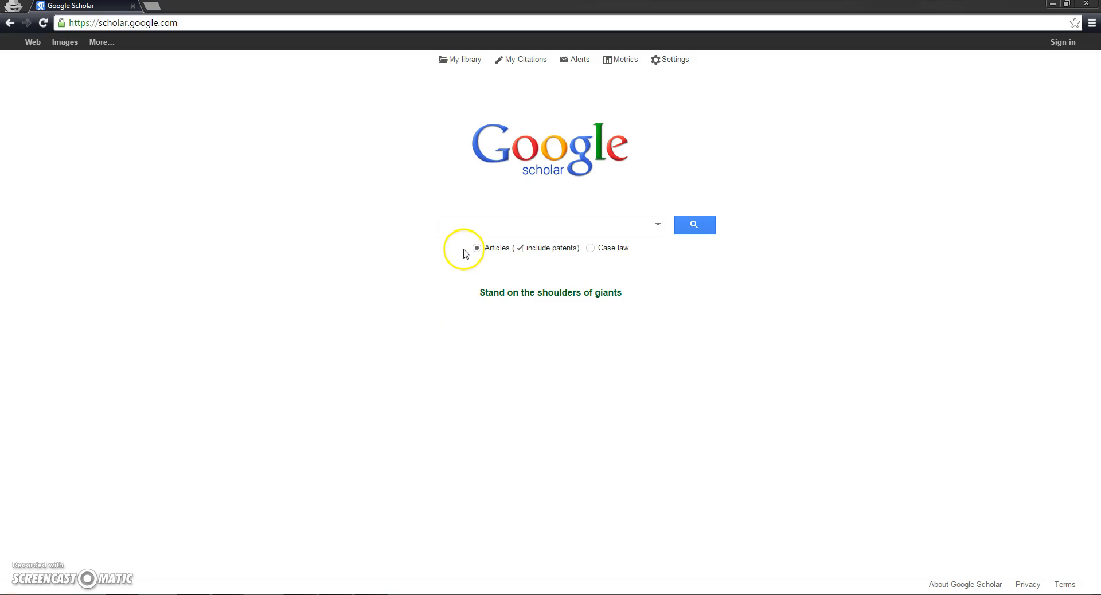
Step: Search Scholar for public library computer classes, returning about 2,130,000 results
{"action": "type", "text": "pub"}
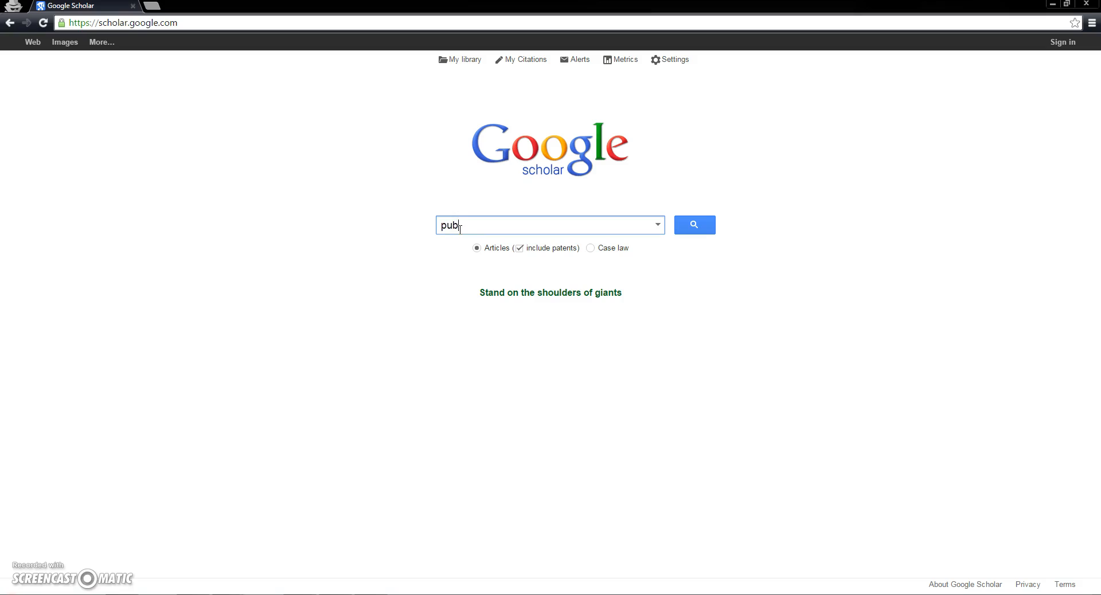
{"action": "type", "text": "lic library com"}
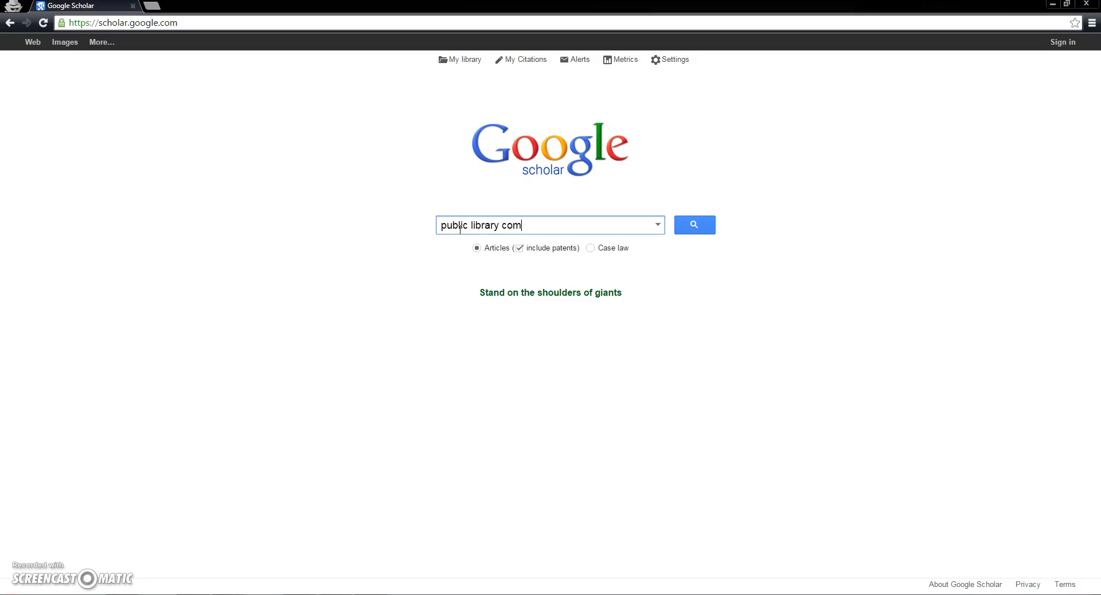
{"action": "type", "text": "puter classes"}
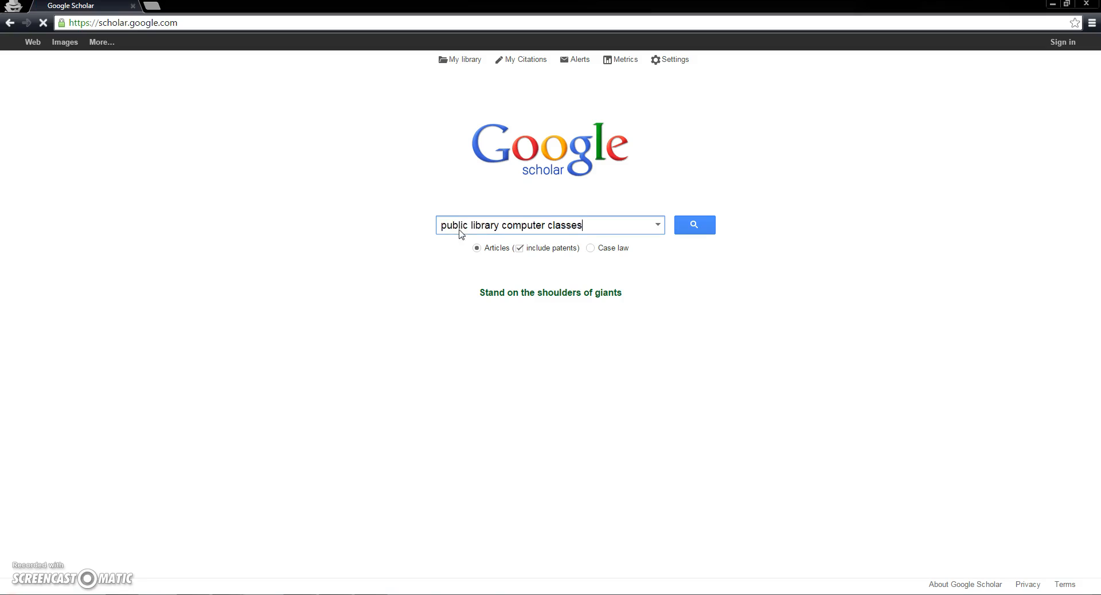
{"action": "left_click", "coordinate": [694, 225]}
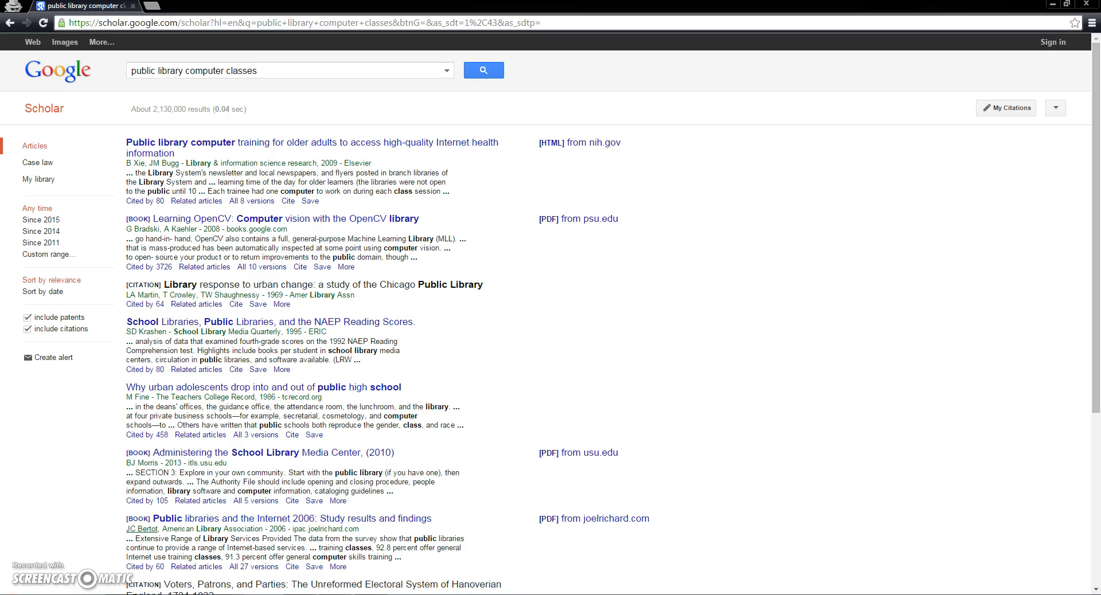
{"action": "mouse_move", "coordinate": [345, 543]}
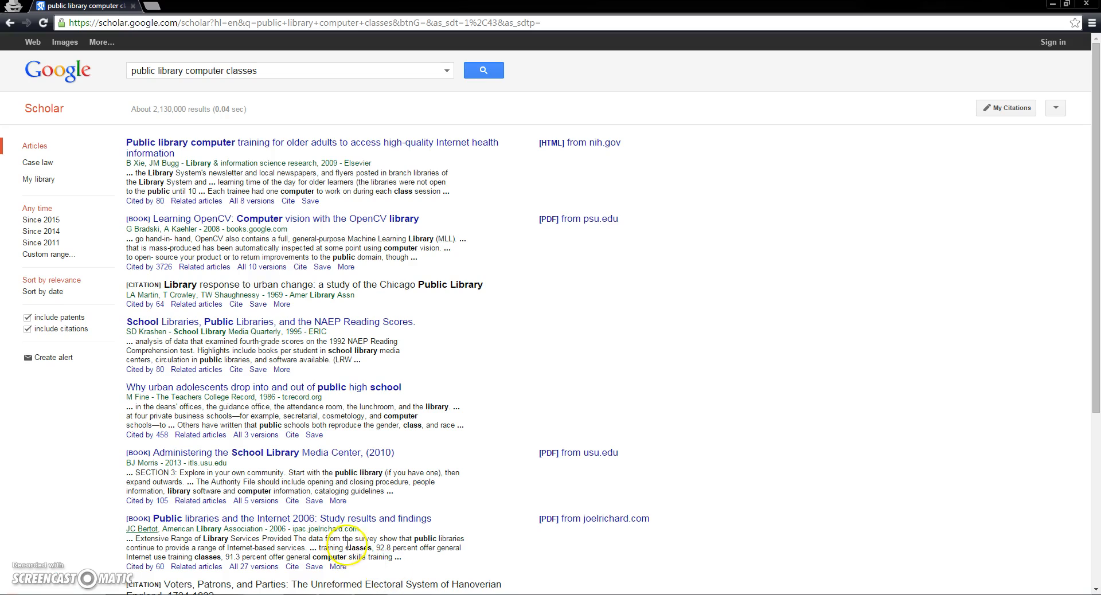
Step: Re-run the search with quoted phrases "public library" "computer classes", about 1,120 results
{"action": "left_click", "coordinate": [288, 70]}
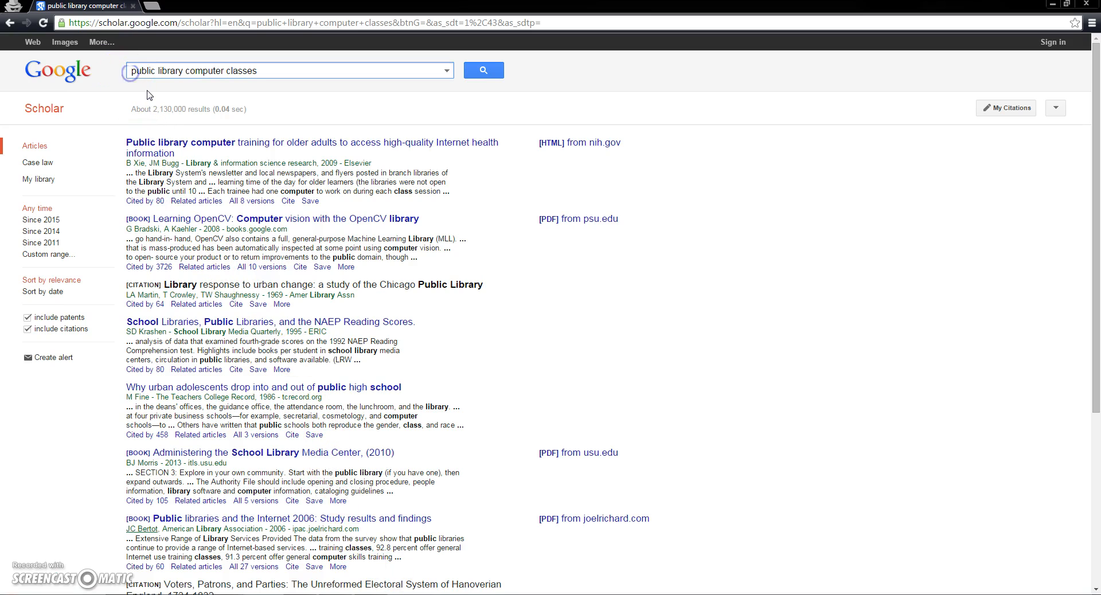
{"action": "type", "text": "\""}
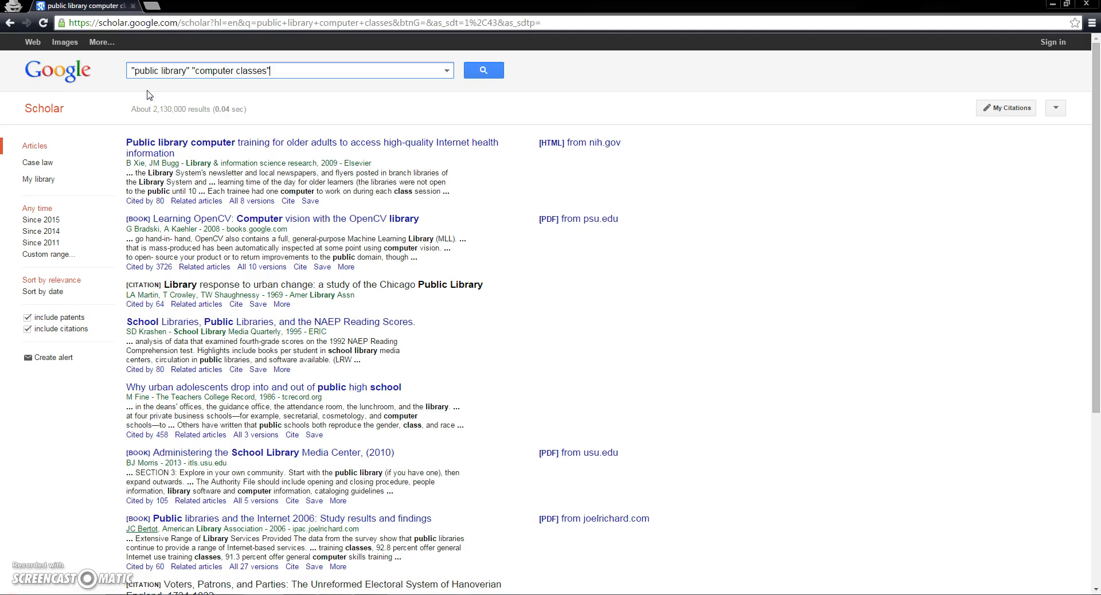
{"action": "left_click", "coordinate": [483, 70]}
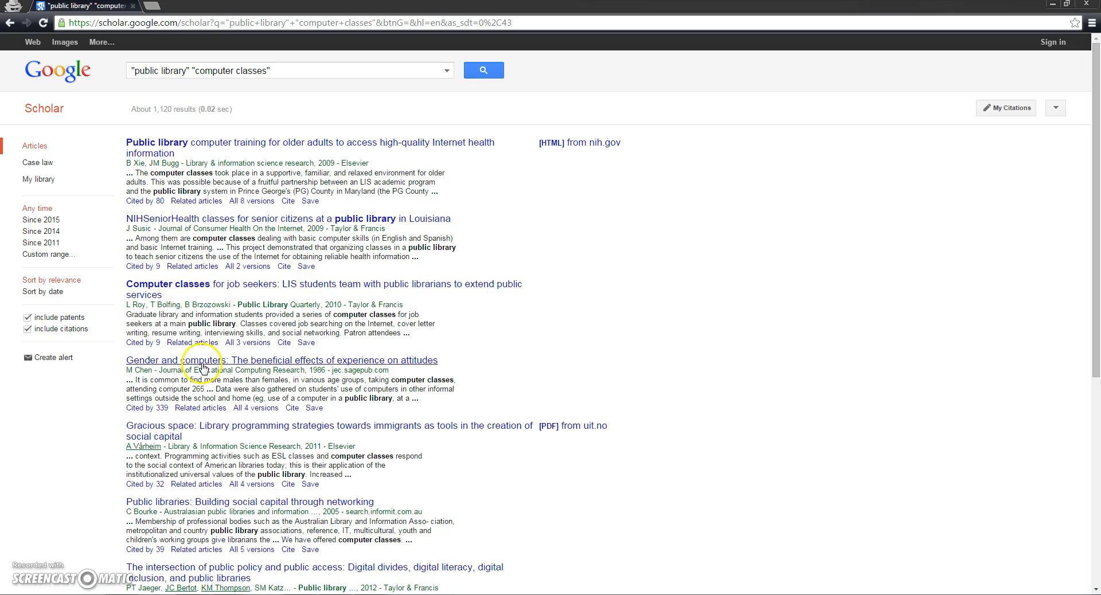
{"action": "mouse_move", "coordinate": [26, 270]}
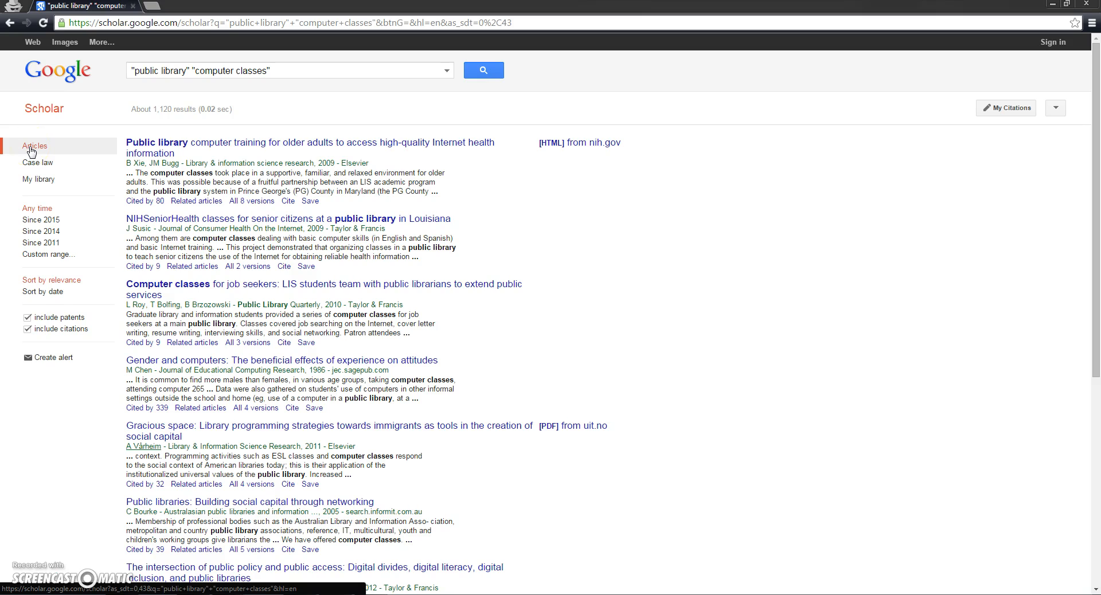
{"action": "mouse_move", "coordinate": [37, 162]}
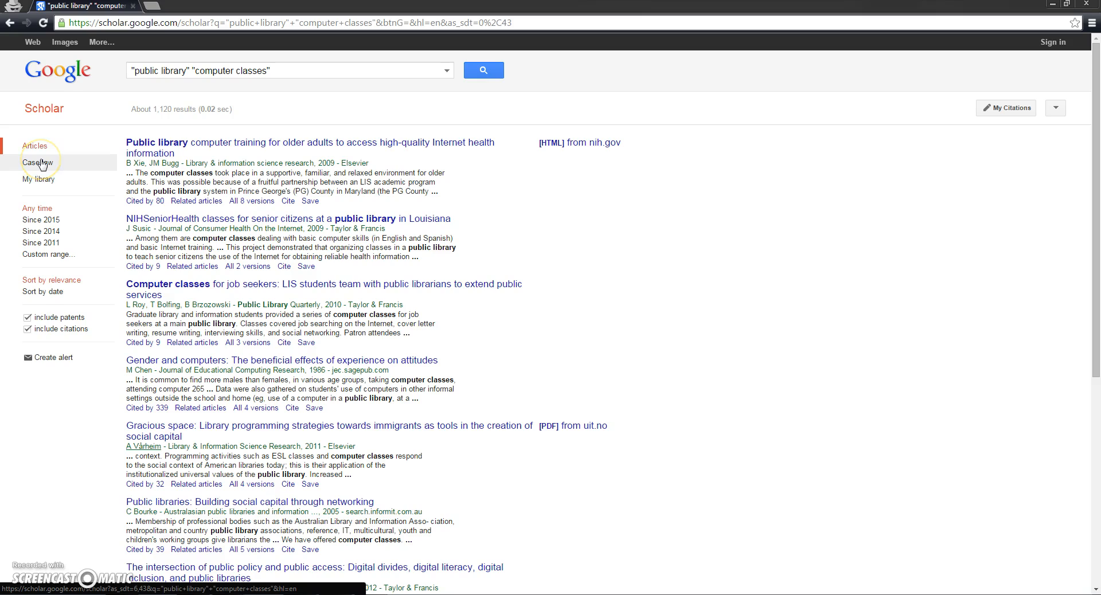
{"action": "mouse_move", "coordinate": [48, 180]}
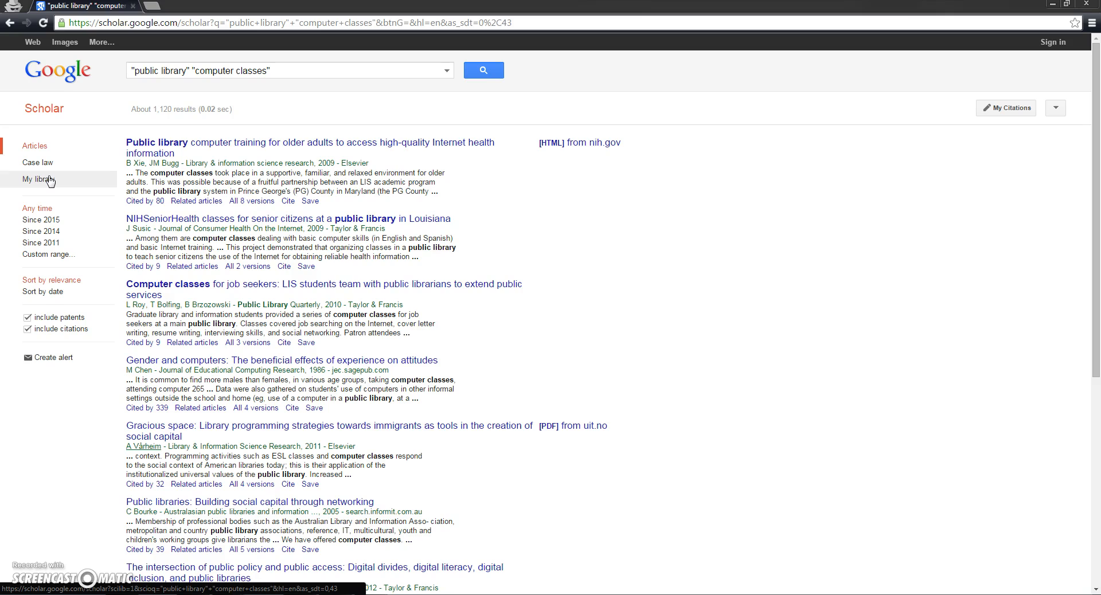
{"action": "mouse_move", "coordinate": [40, 268]}
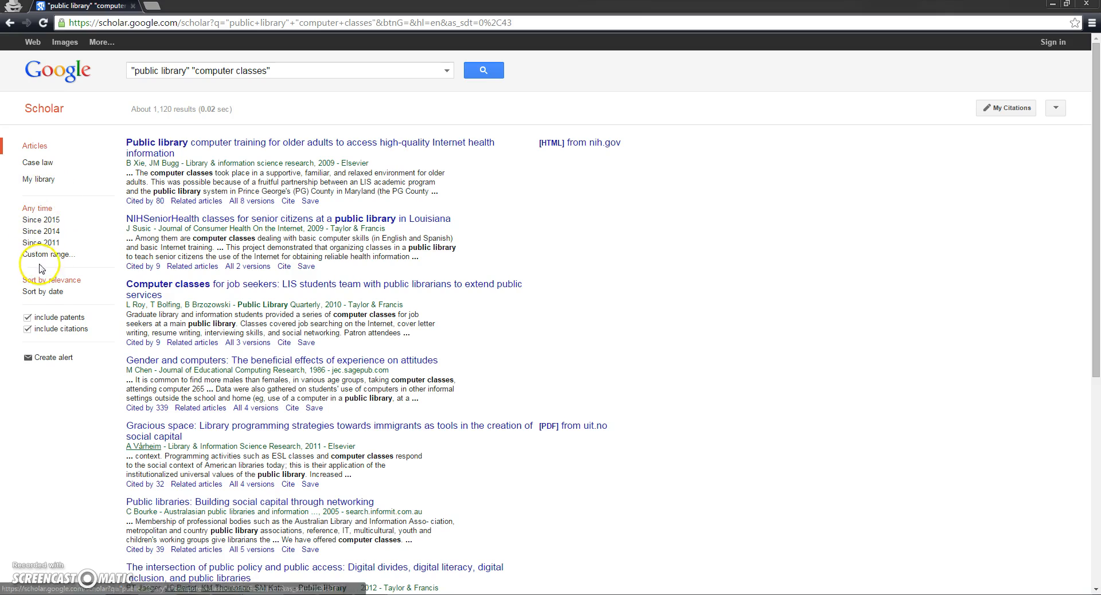
{"action": "mouse_move", "coordinate": [93, 280]}
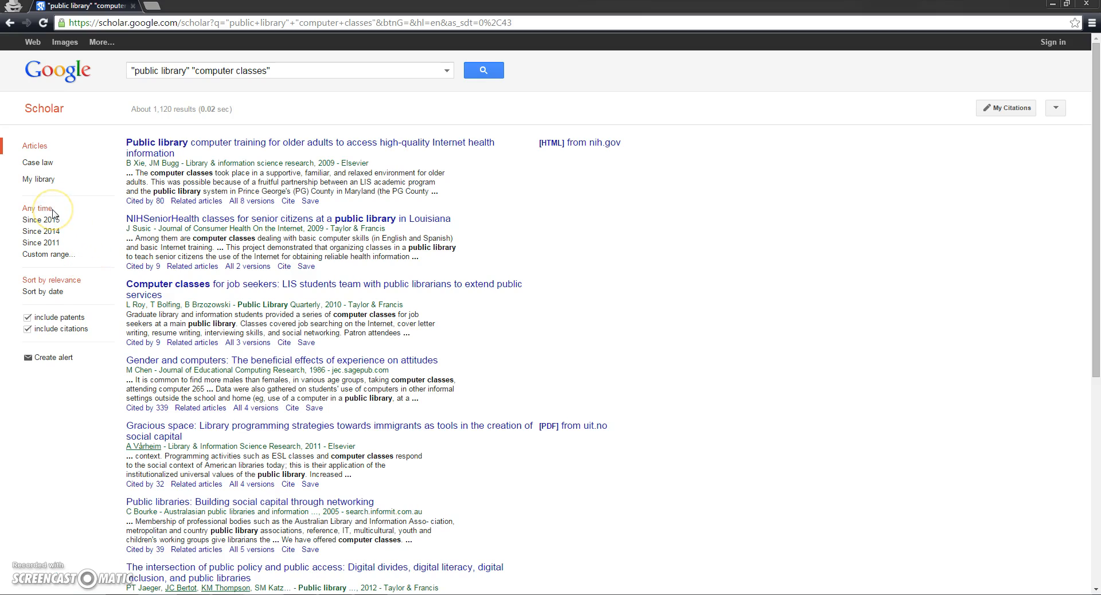
{"action": "mouse_move", "coordinate": [41, 220]}
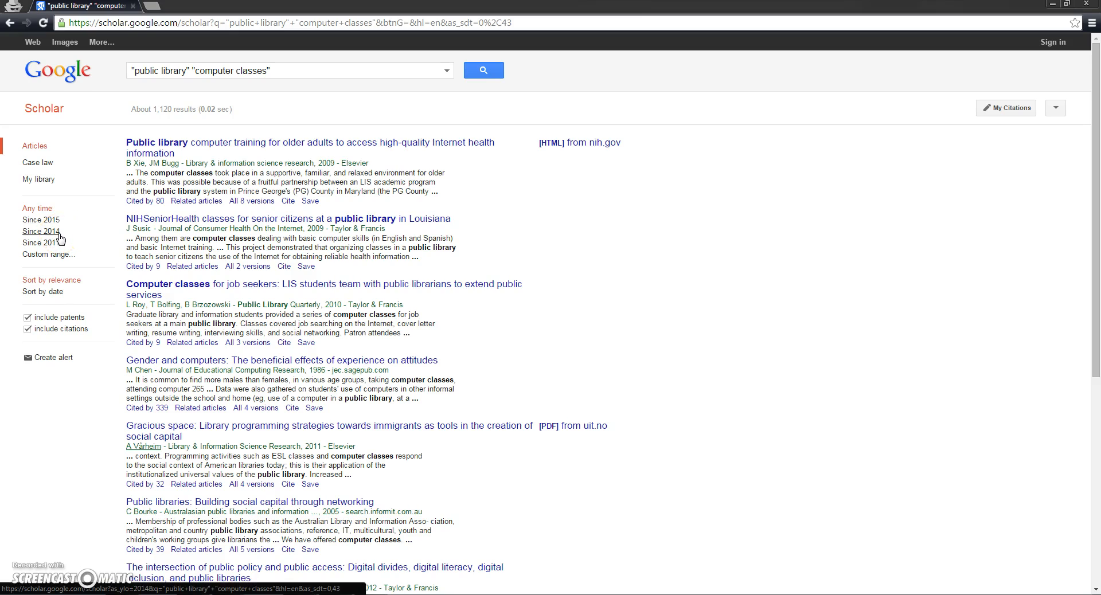
{"action": "mouse_move", "coordinate": [42, 243]}
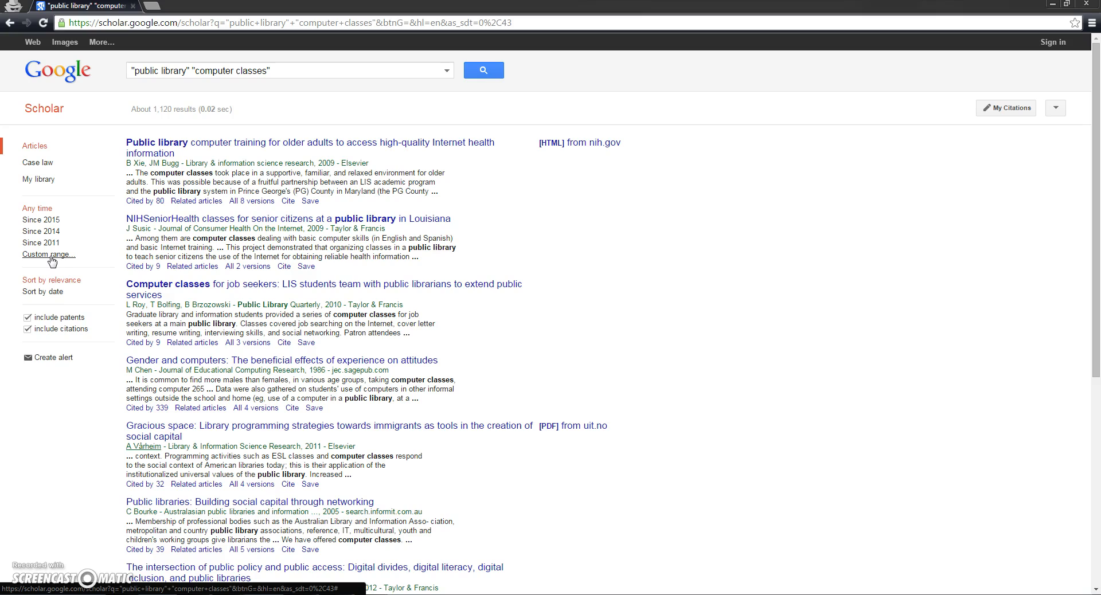
Step: Apply a custom year range of 2010 to 2012, narrowing to about 280 articles
{"action": "left_click", "coordinate": [48, 255]}
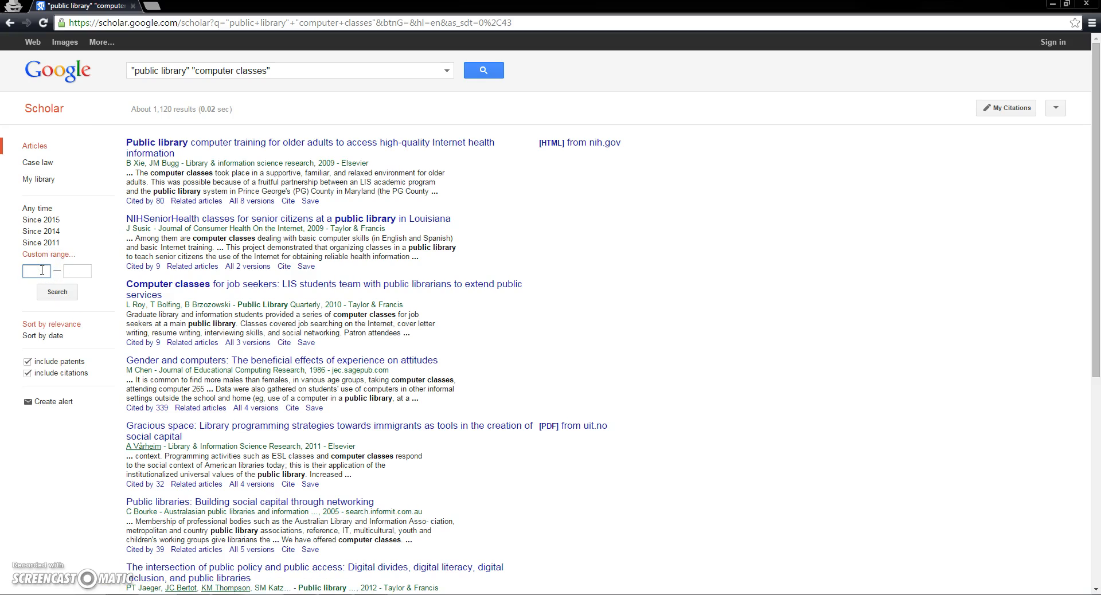
{"action": "type", "text": "2010"}
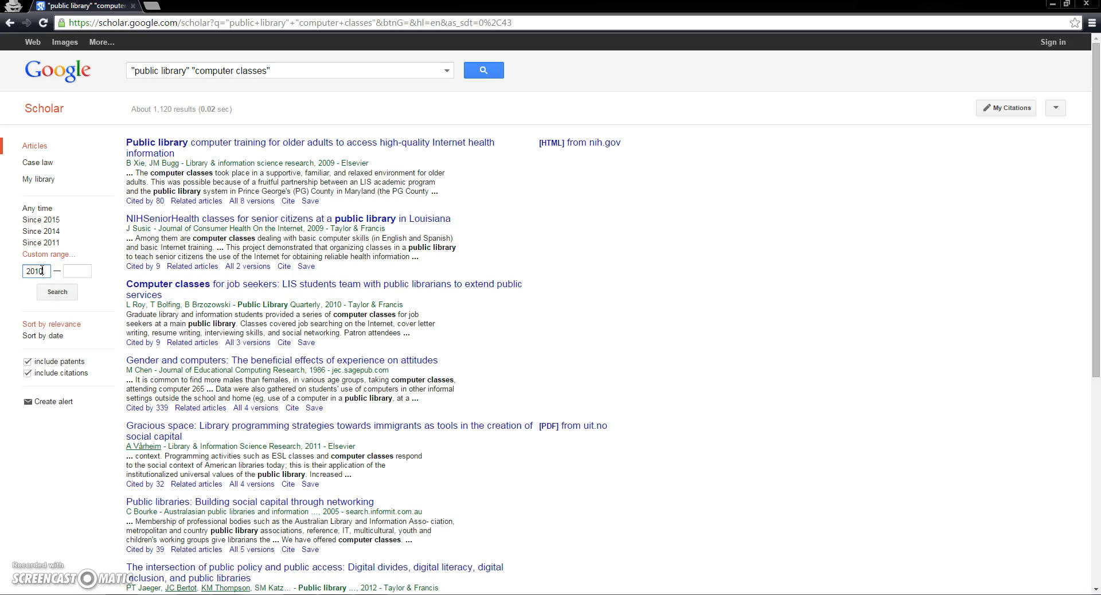
{"action": "type", "text": "2012"}
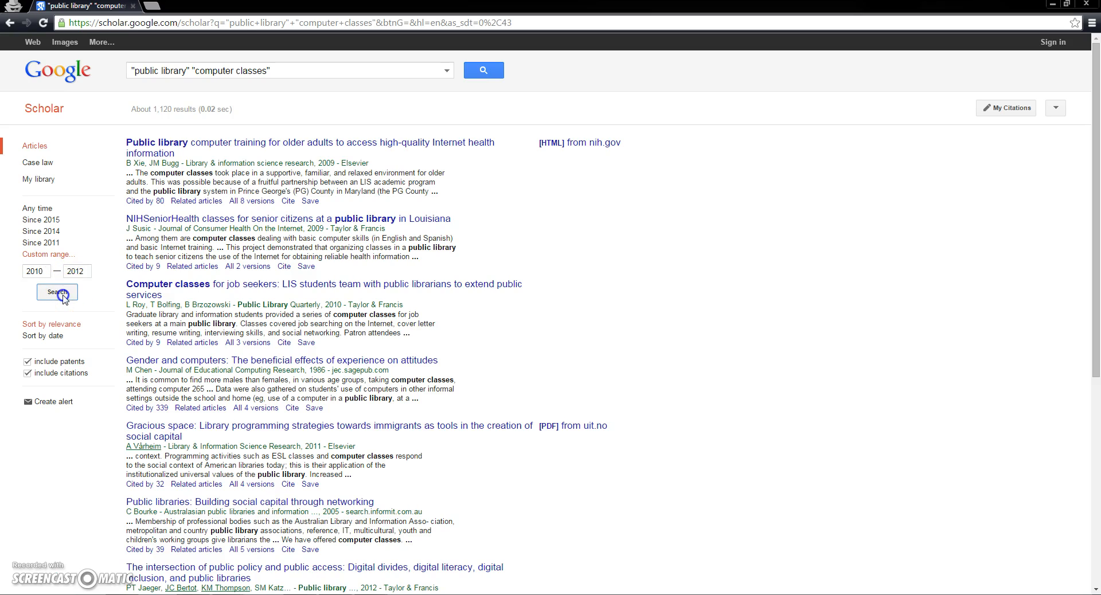
{"action": "left_click", "coordinate": [56, 292]}
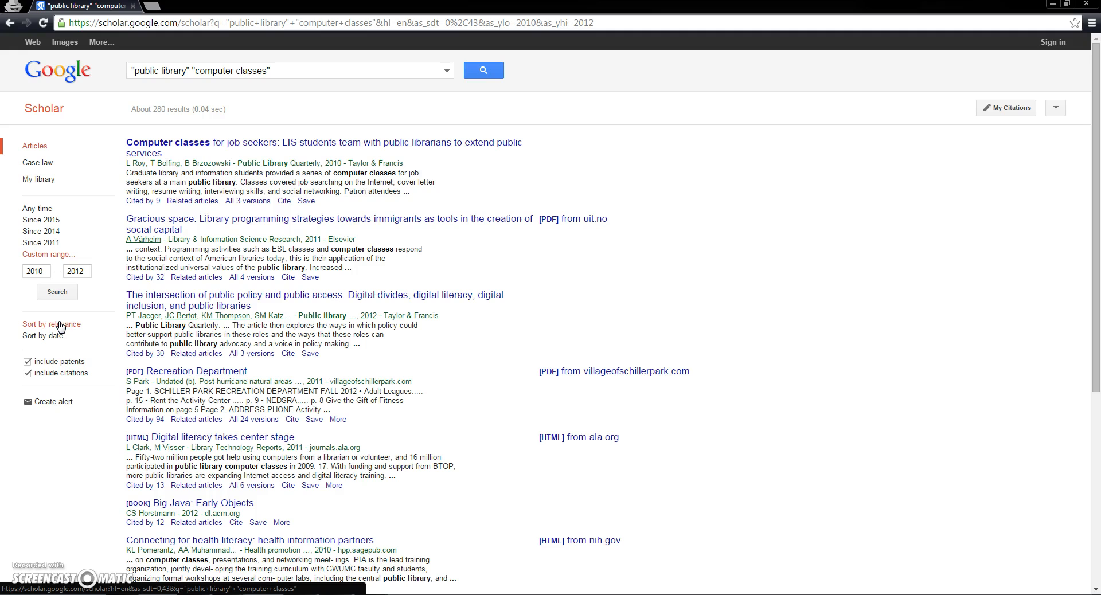
Step: Sort results by date, newest first, searching everything rather than abstracts only
{"action": "left_click", "coordinate": [36, 209]}
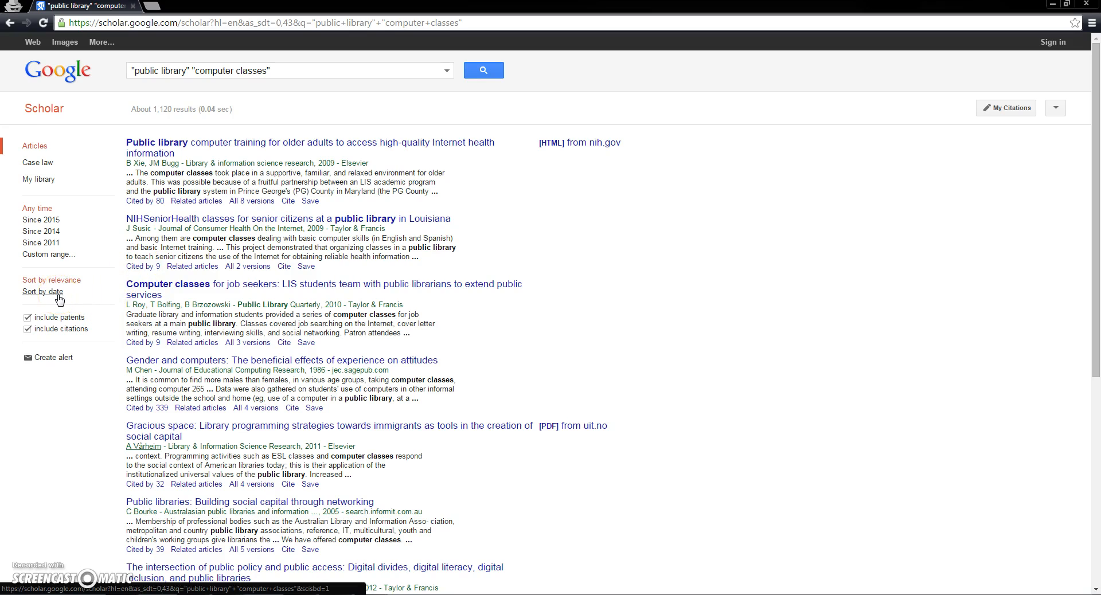
{"action": "left_click", "coordinate": [43, 292]}
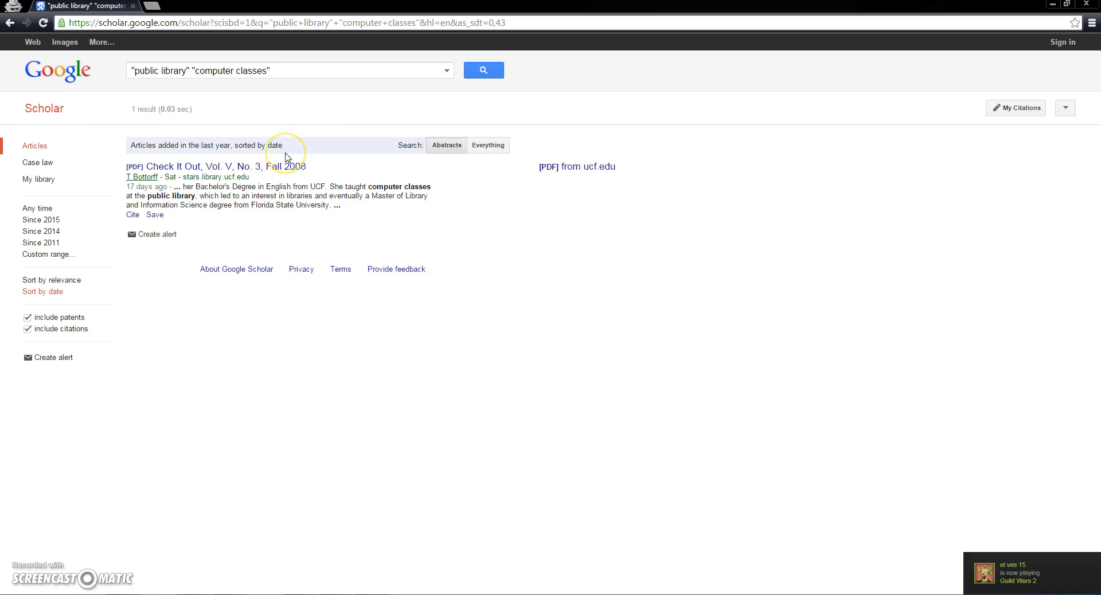
{"action": "mouse_move", "coordinate": [286, 157]}
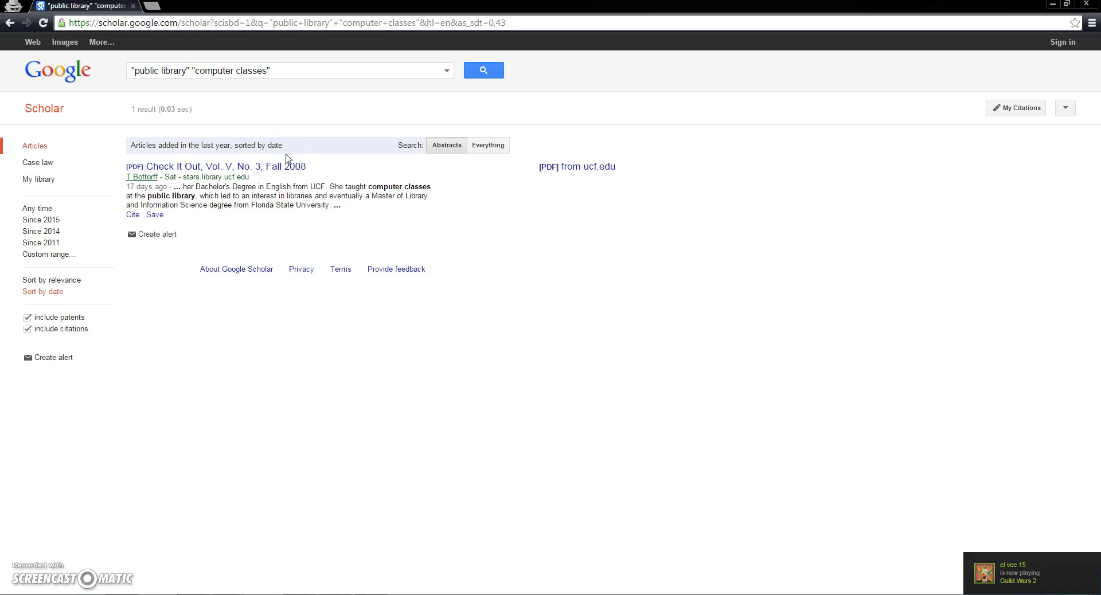
{"action": "mouse_move", "coordinate": [430, 153]}
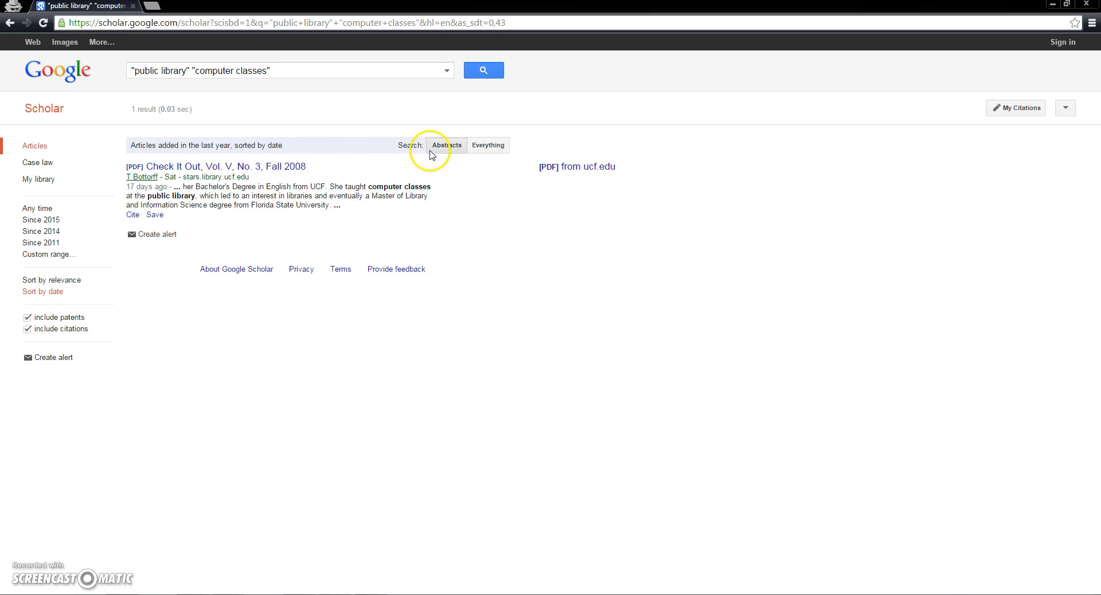
{"action": "mouse_move", "coordinate": [432, 155]}
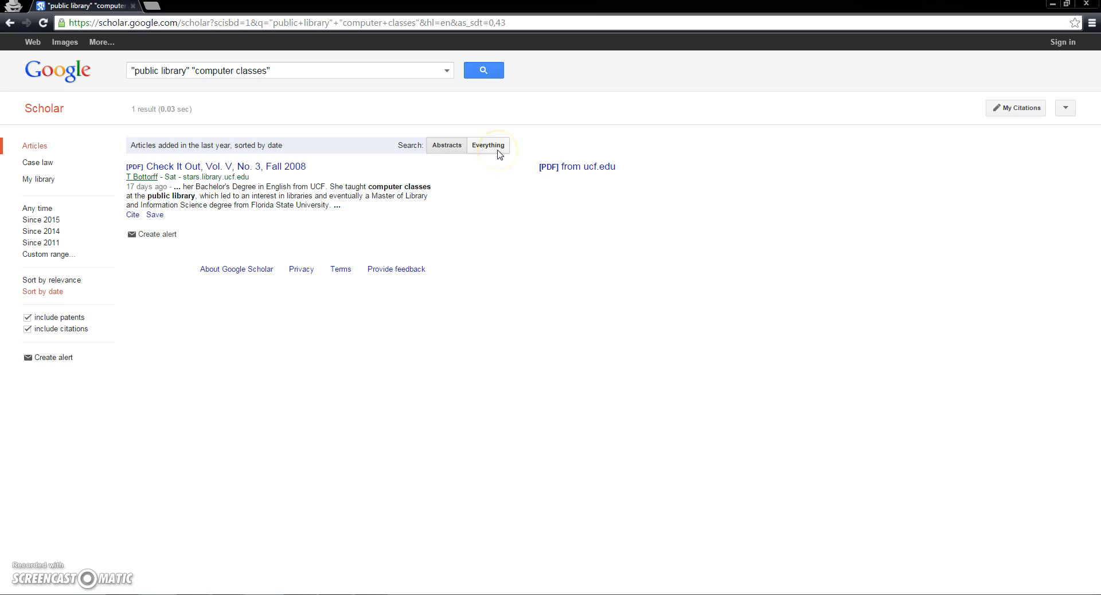
{"action": "left_click", "coordinate": [487, 146]}
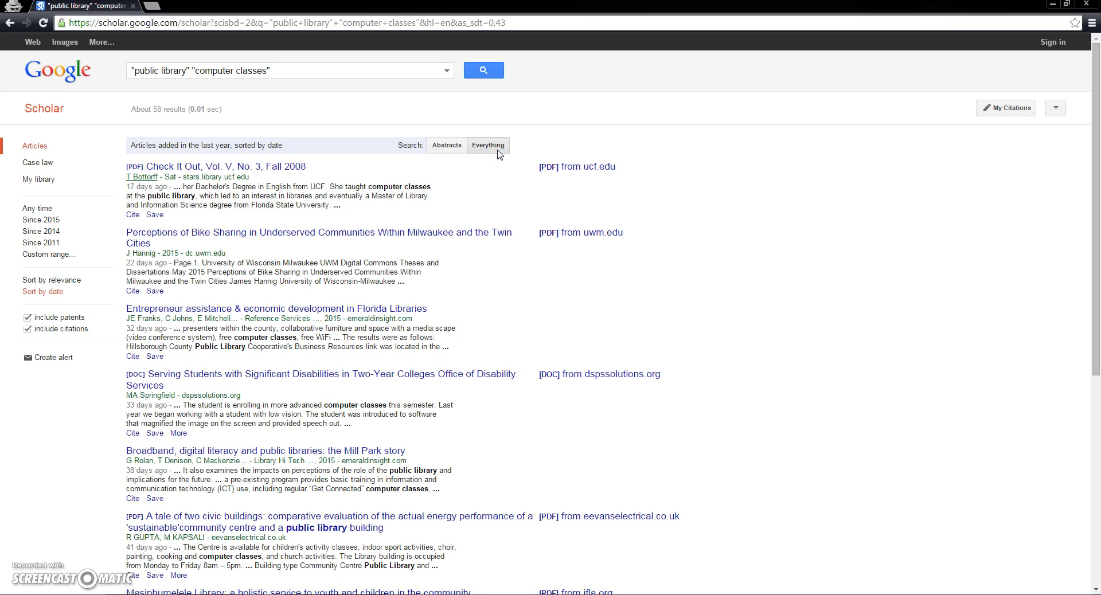
{"action": "mouse_move", "coordinate": [511, 203]}
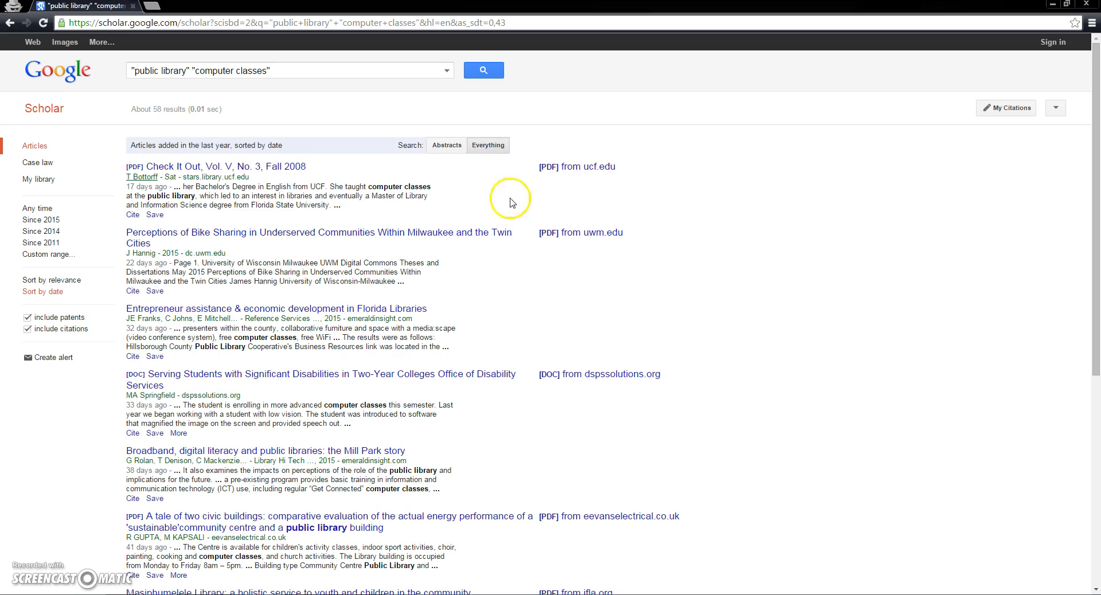
{"action": "mouse_move", "coordinate": [680, 259]}
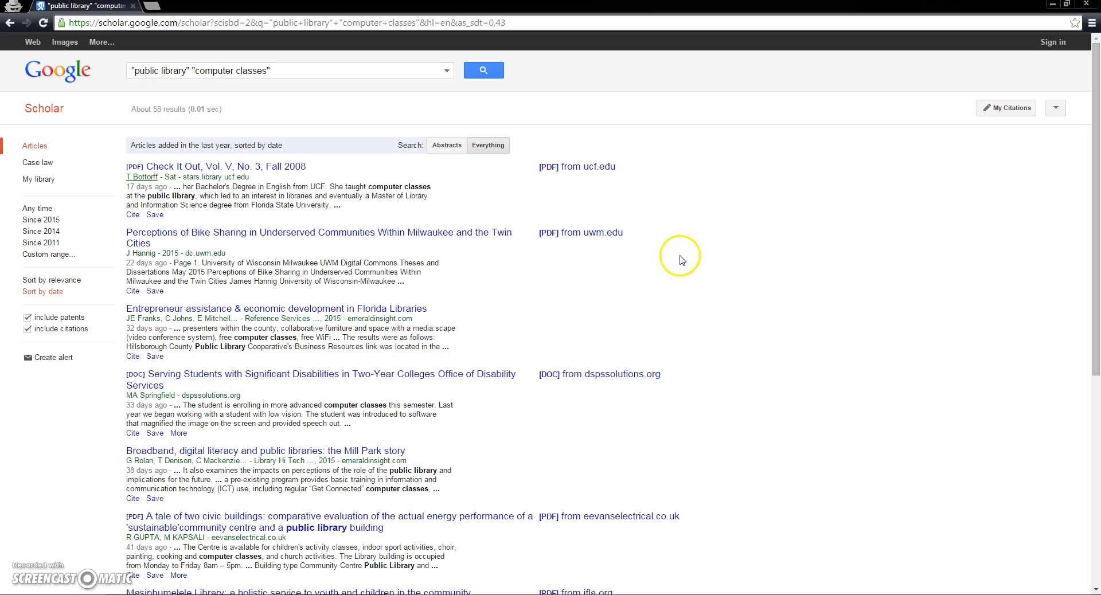
{"action": "mouse_move", "coordinate": [736, 227]}
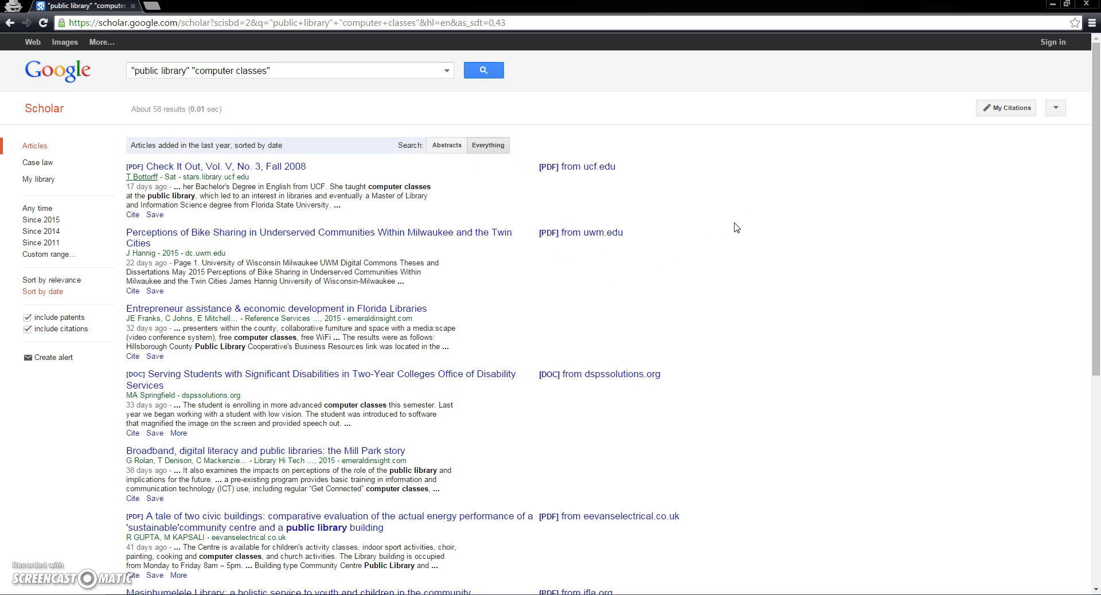
{"action": "mouse_move", "coordinate": [787, 237]}
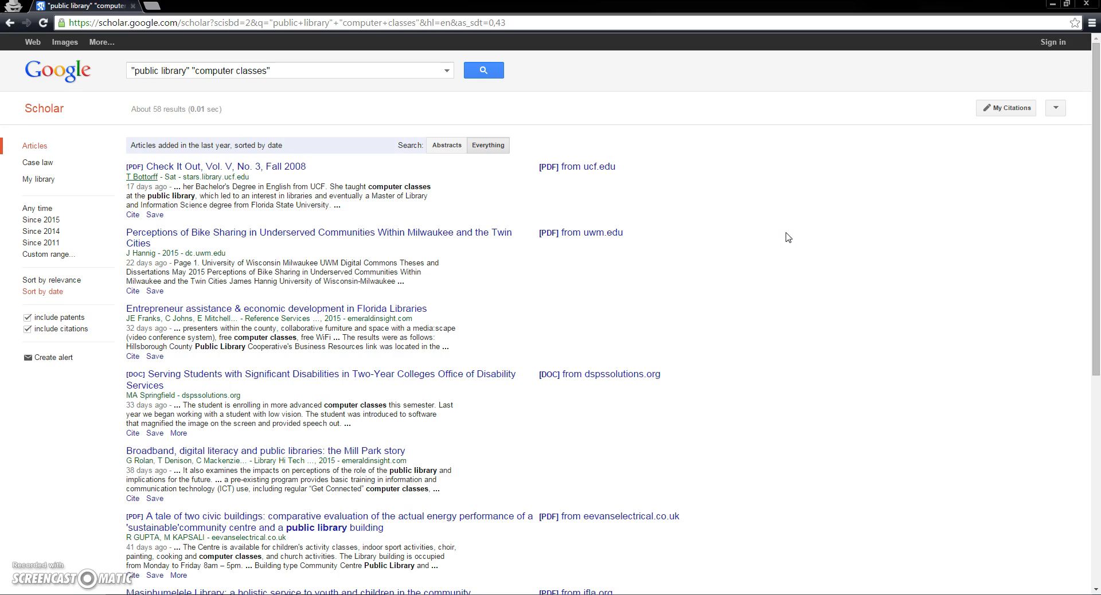
{"action": "mouse_move", "coordinate": [1022, 203]}
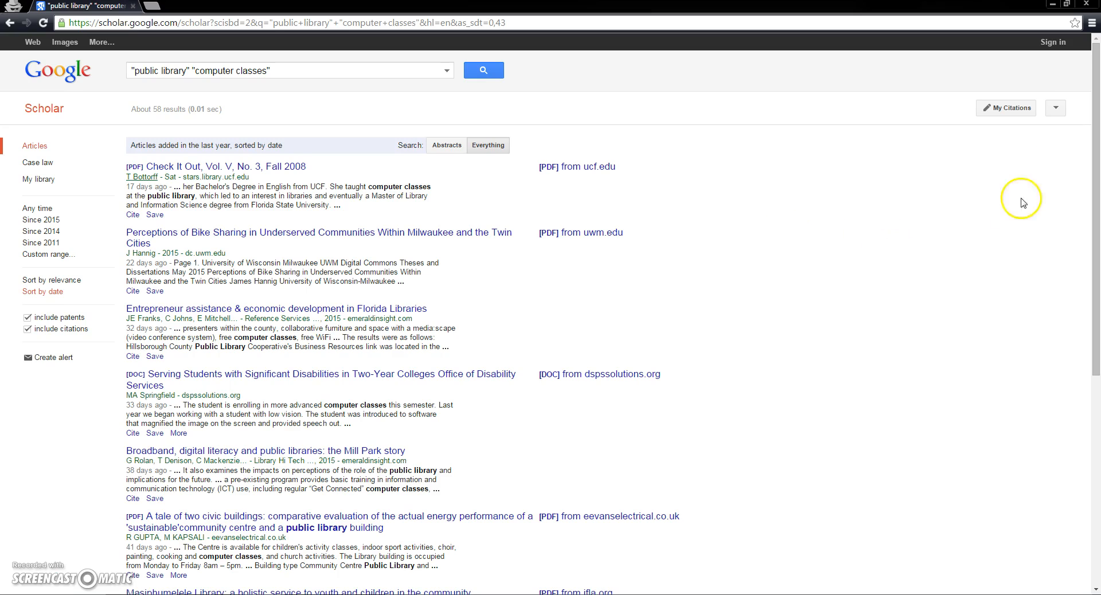
Step: Bring up the Advanced search form from the Scholar options menu
{"action": "left_click", "coordinate": [1055, 108]}
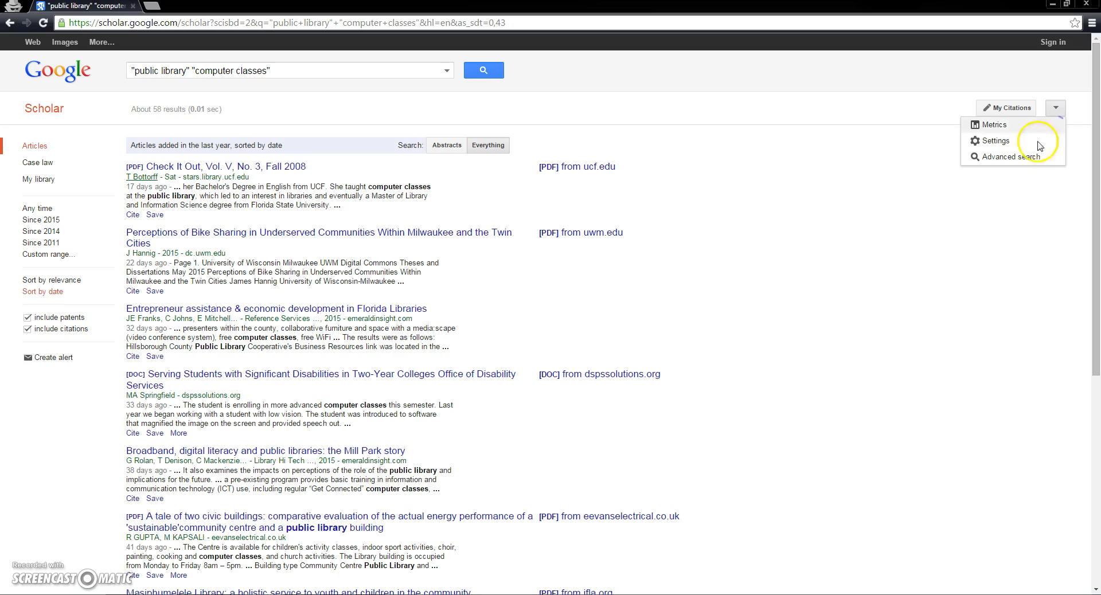
{"action": "mouse_move", "coordinate": [1010, 156]}
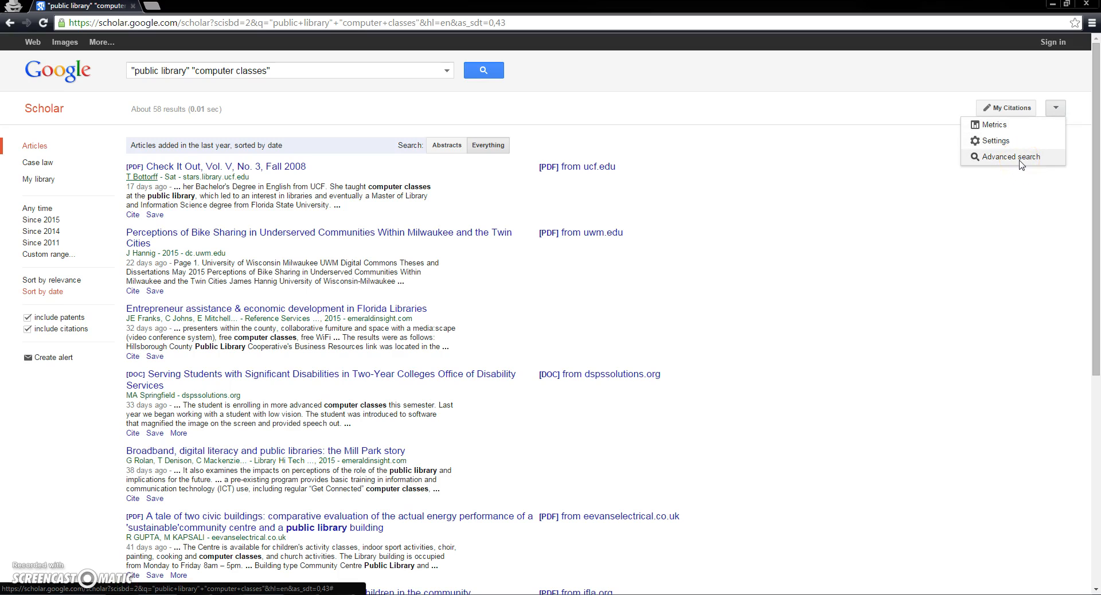
{"action": "left_click", "coordinate": [1009, 156]}
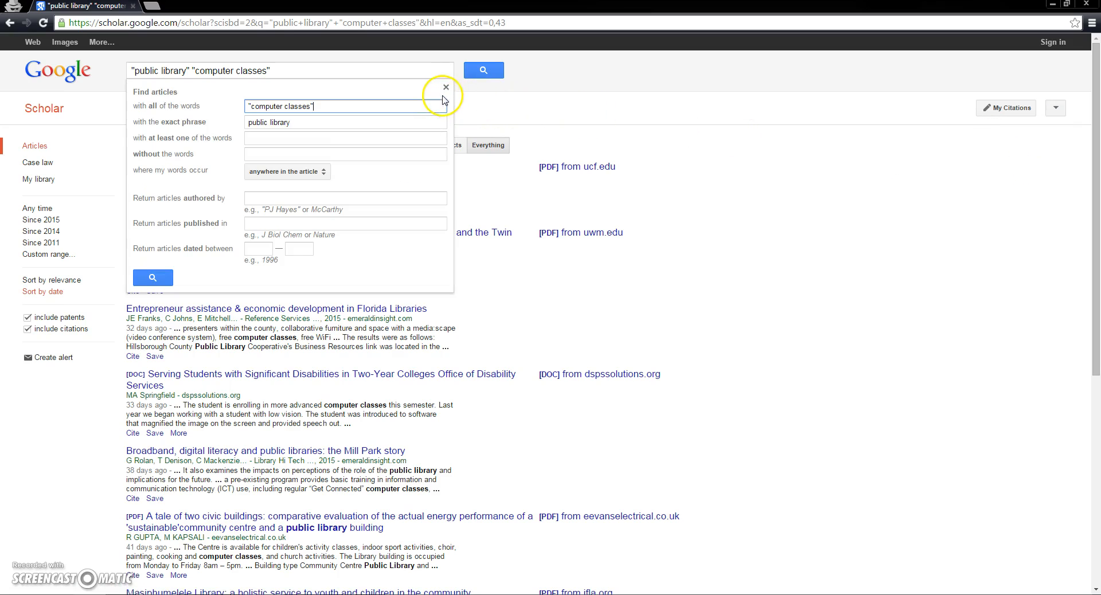
{"action": "left_click", "coordinate": [445, 87]}
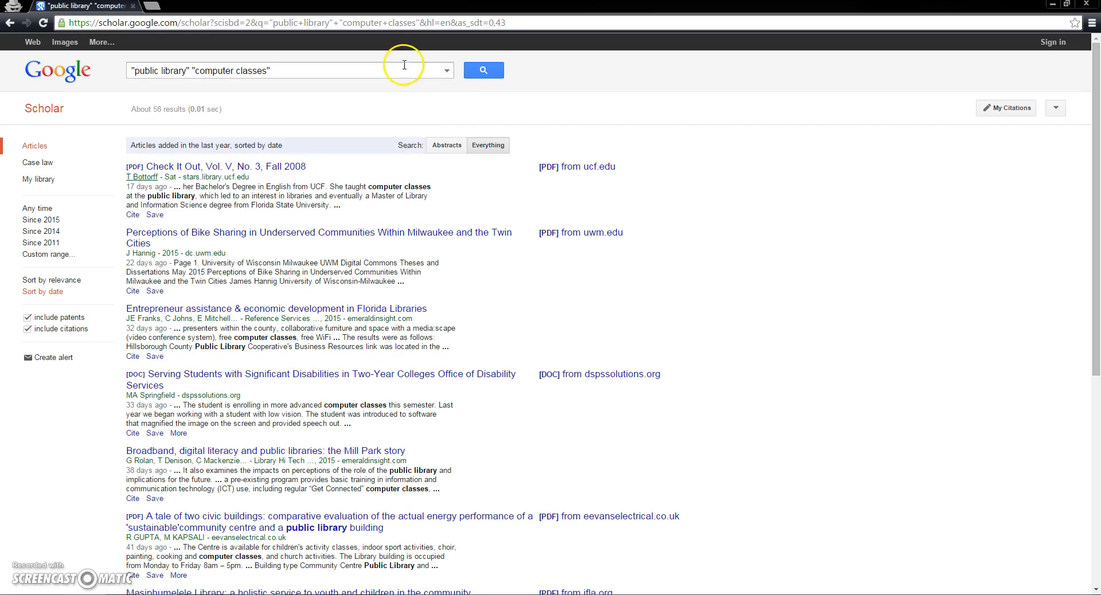
{"action": "mouse_move", "coordinate": [446, 72]}
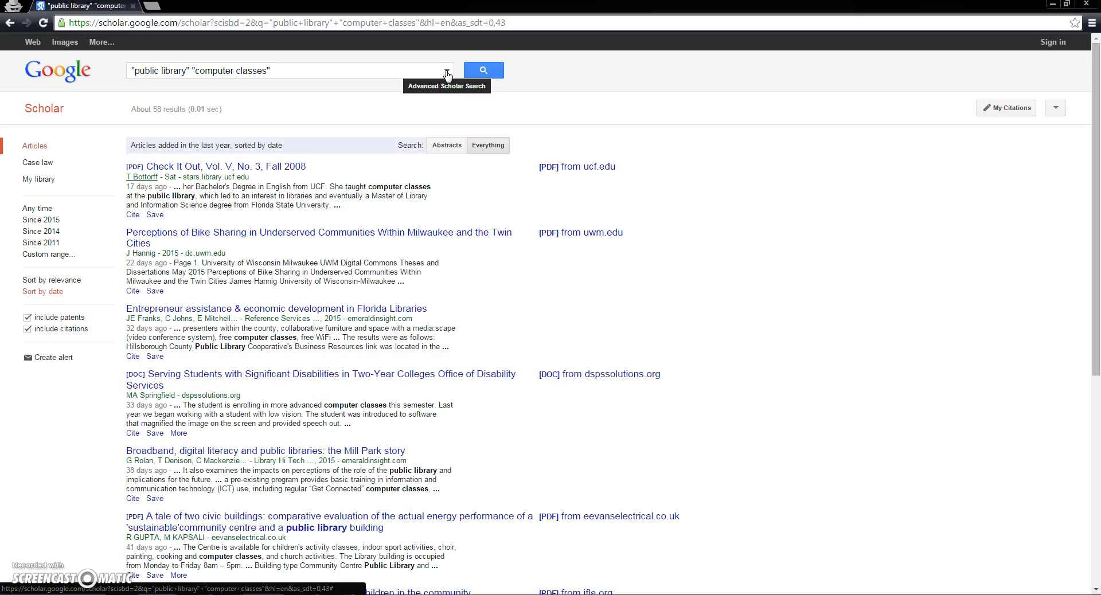
{"action": "left_click", "coordinate": [446, 72]}
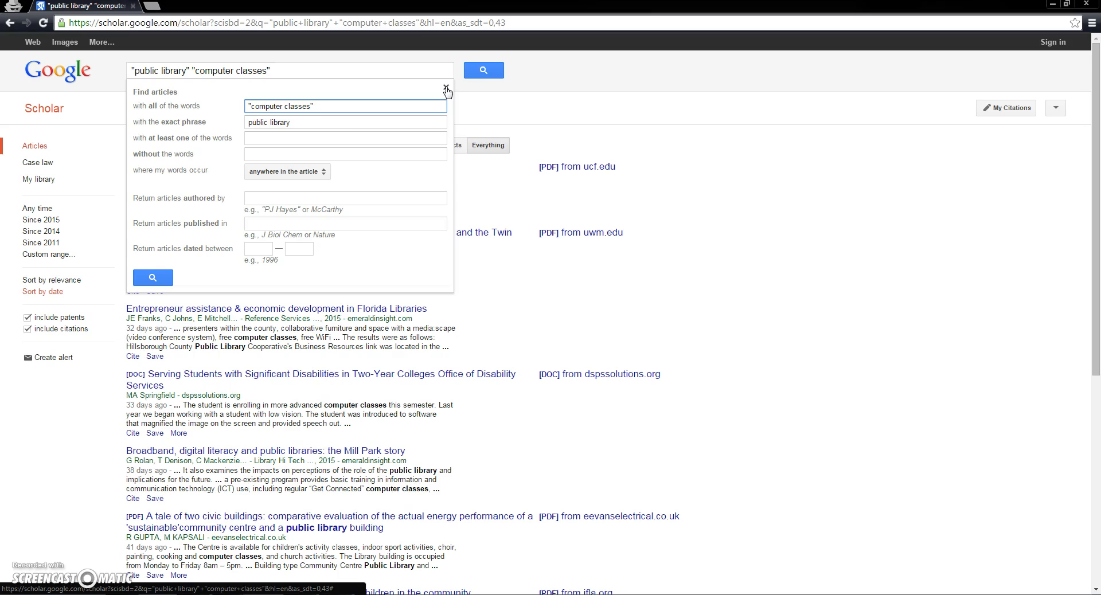
{"action": "mouse_move", "coordinate": [318, 159]}
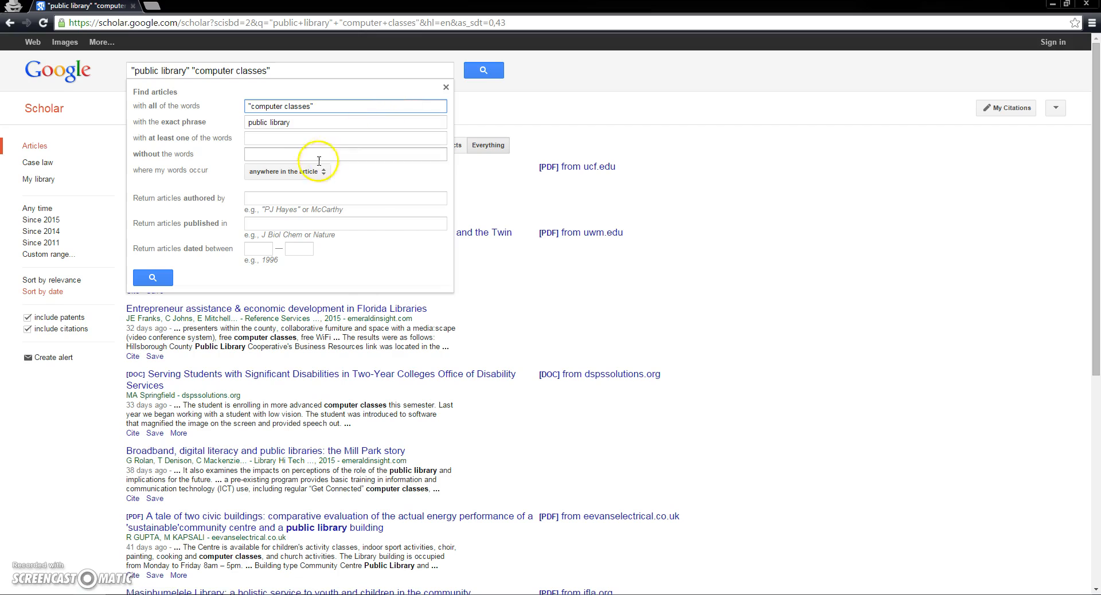
{"action": "mouse_move", "coordinate": [199, 245]}
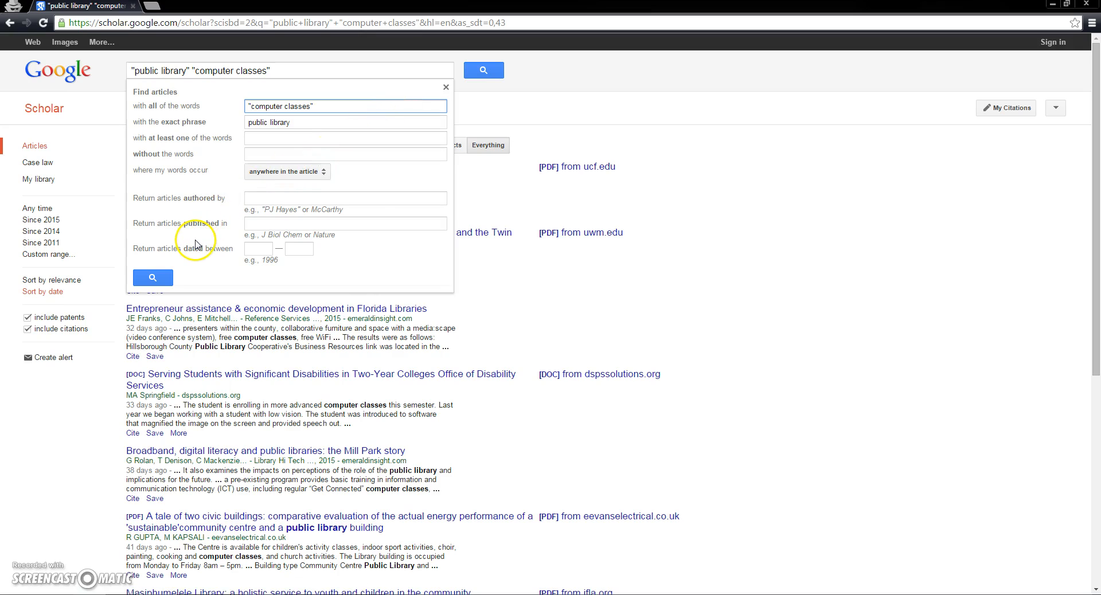
{"action": "mouse_move", "coordinate": [193, 275]}
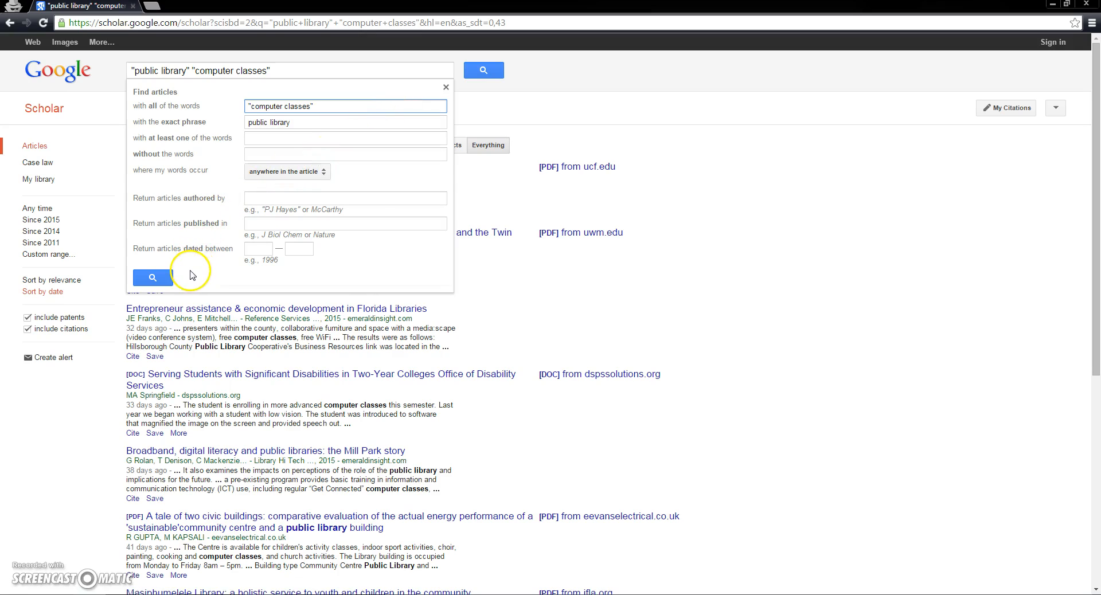
{"action": "mouse_move", "coordinate": [220, 271]}
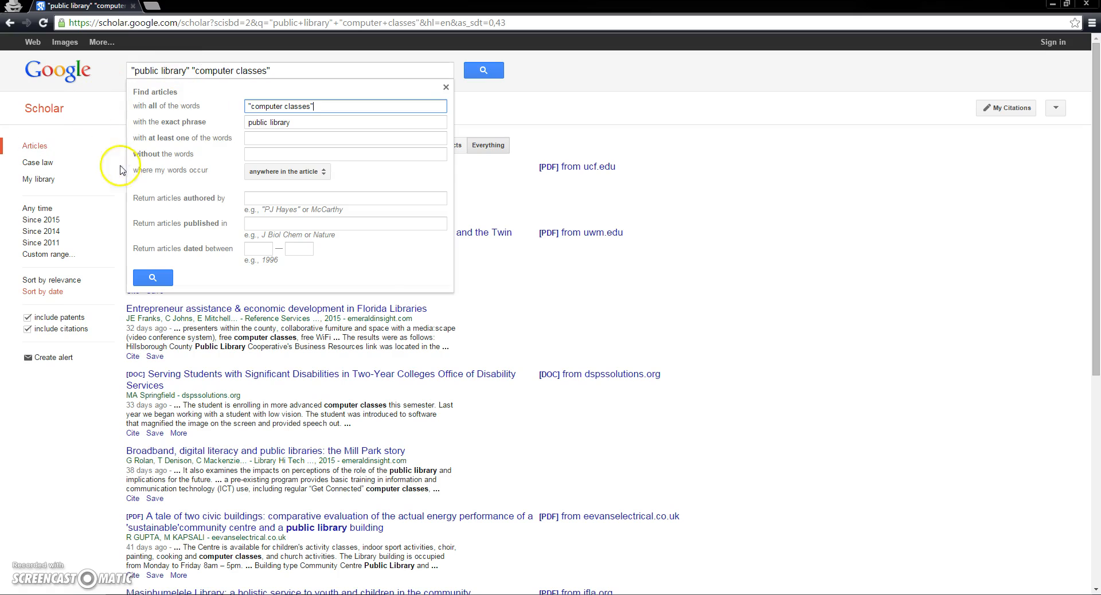
{"action": "mouse_move", "coordinate": [238, 112]}
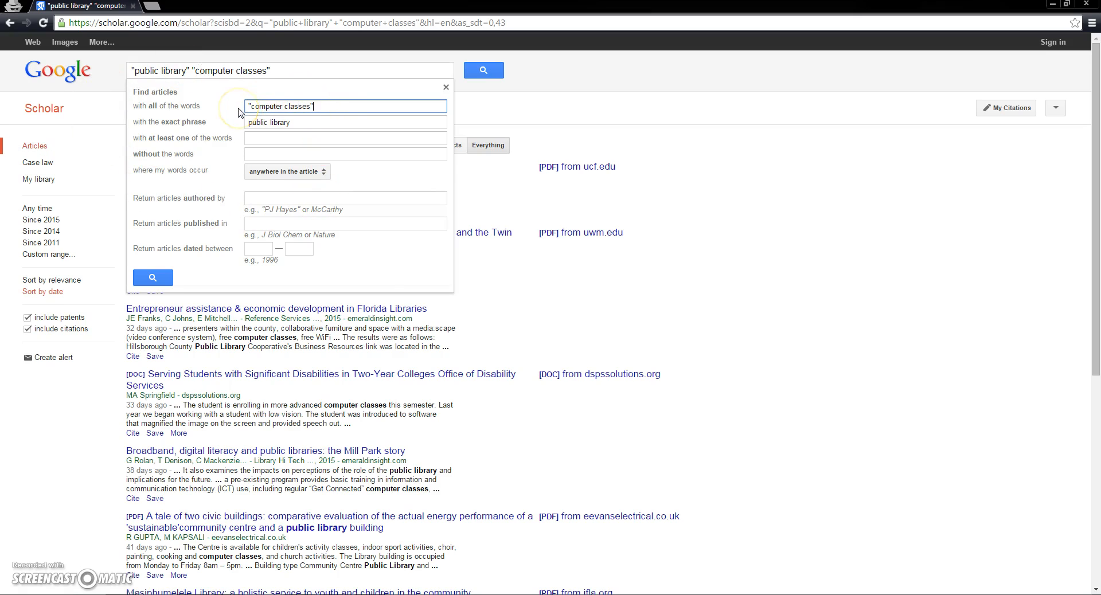
{"action": "mouse_move", "coordinate": [267, 182]}
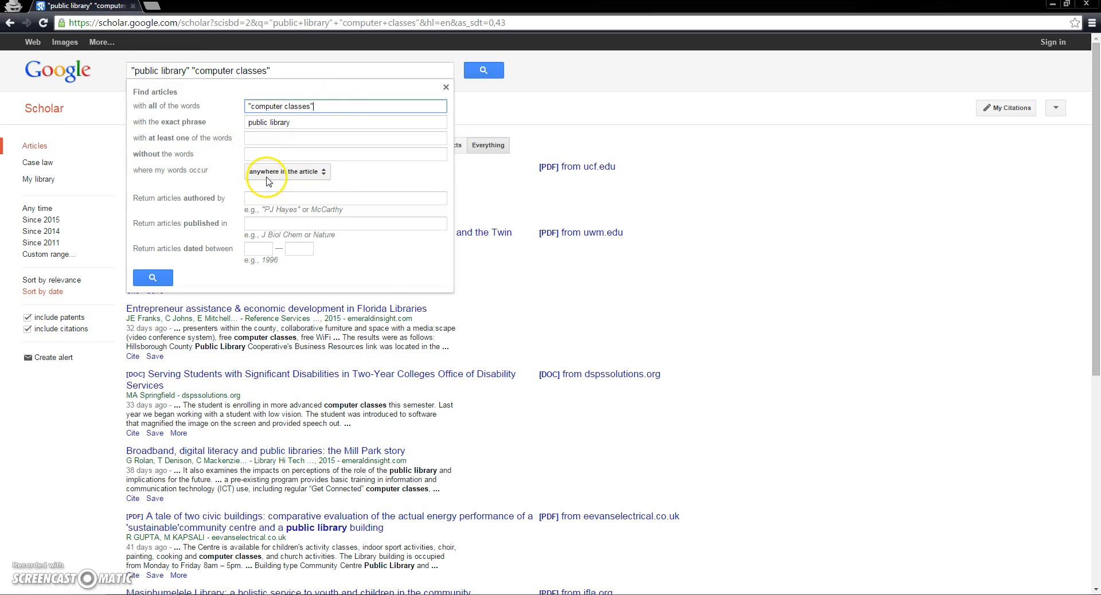
Step: Run the advanced search with words matched anywhere in the article, about 58 results
{"action": "left_click", "coordinate": [287, 172]}
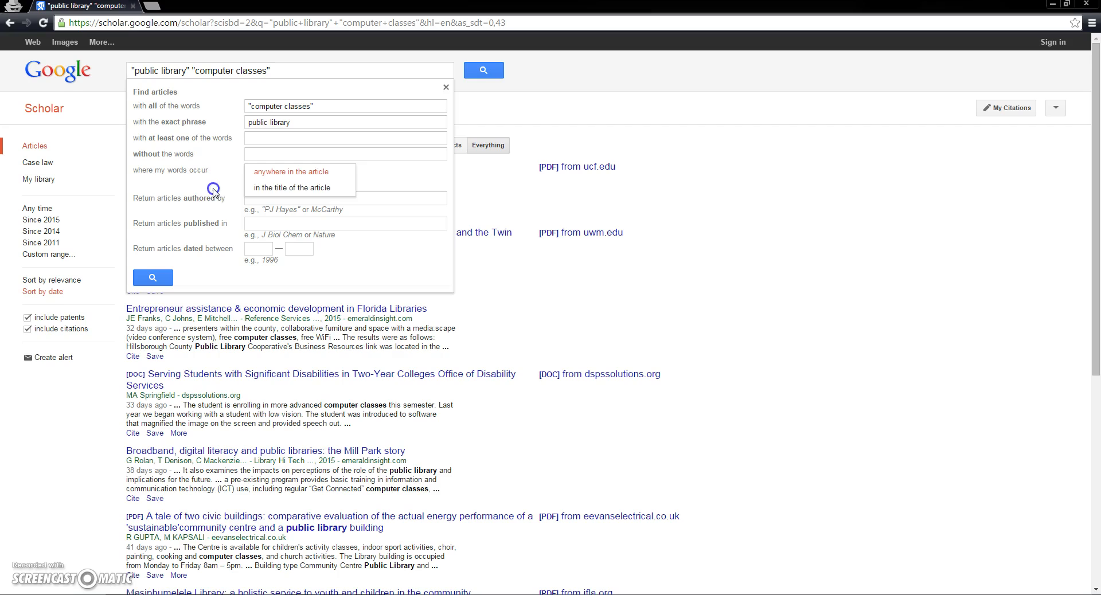
{"action": "left_click", "coordinate": [290, 171]}
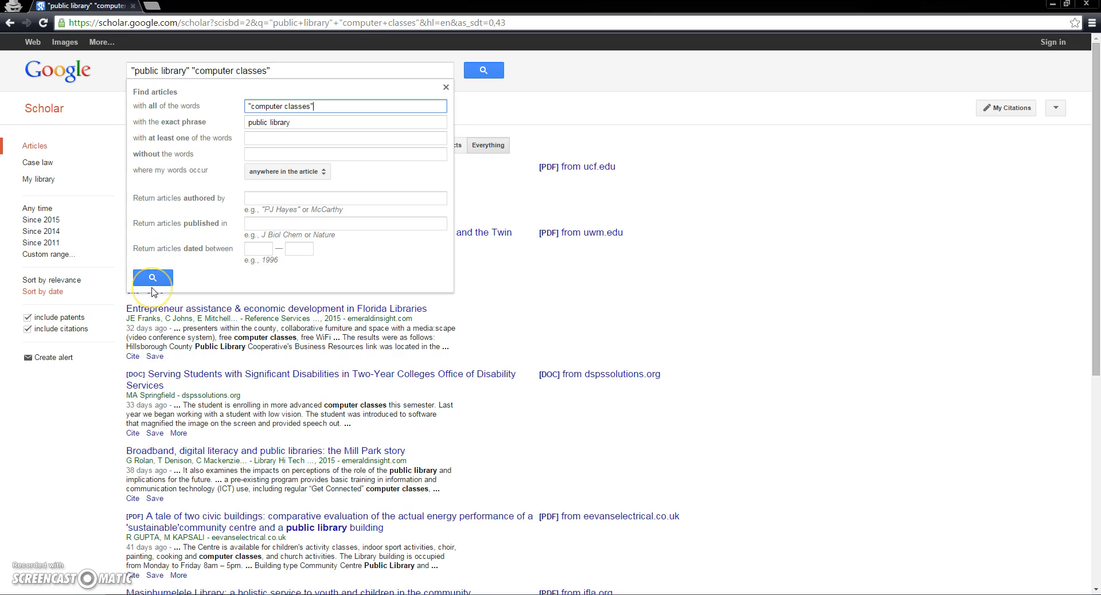
{"action": "left_click", "coordinate": [153, 276]}
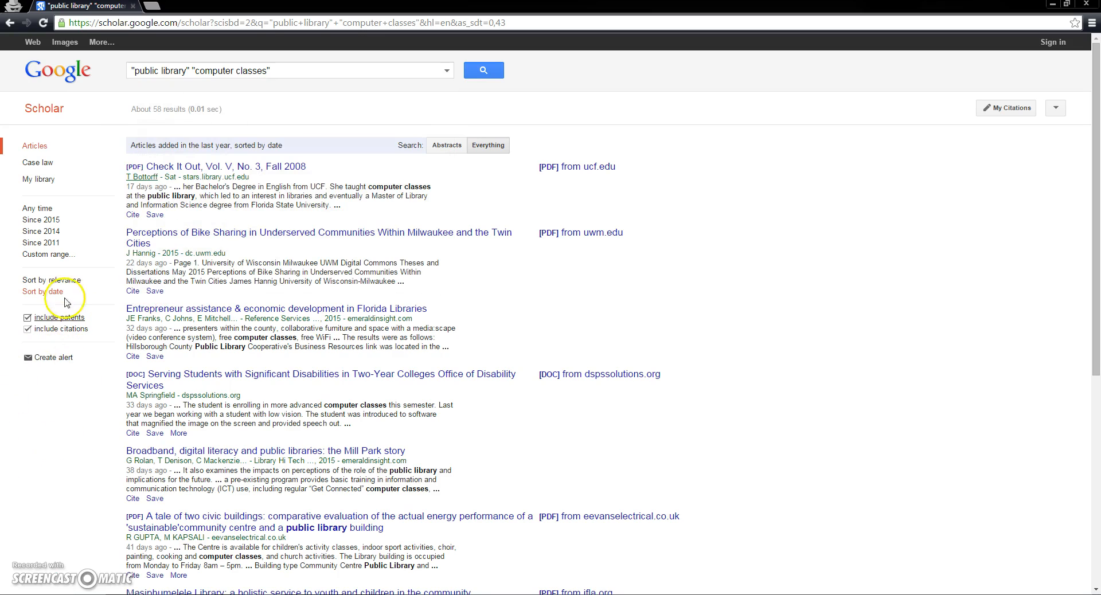
Step: Sort by relevance and open the 2009 older-adults computer training article on ScienceDirect
{"action": "left_click", "coordinate": [50, 280]}
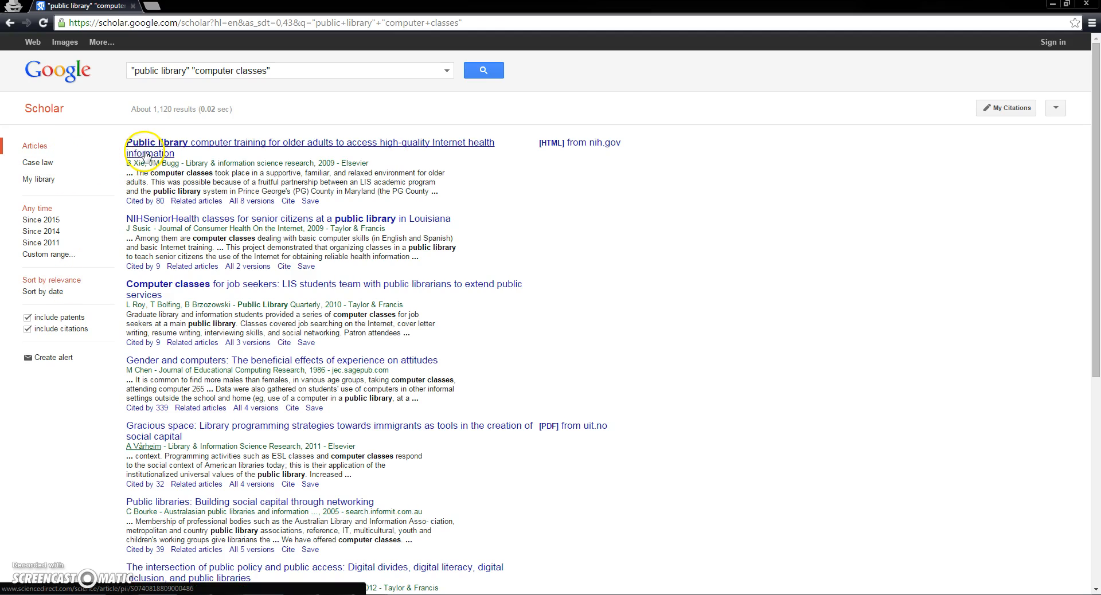
{"action": "left_click", "coordinate": [311, 142]}
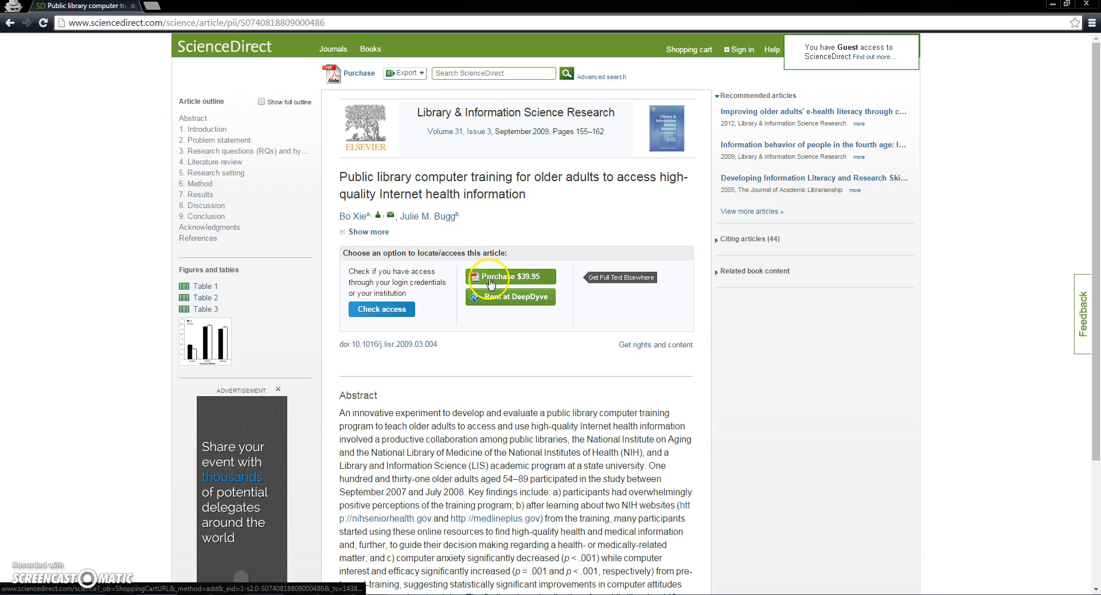
{"action": "mouse_move", "coordinate": [381, 308]}
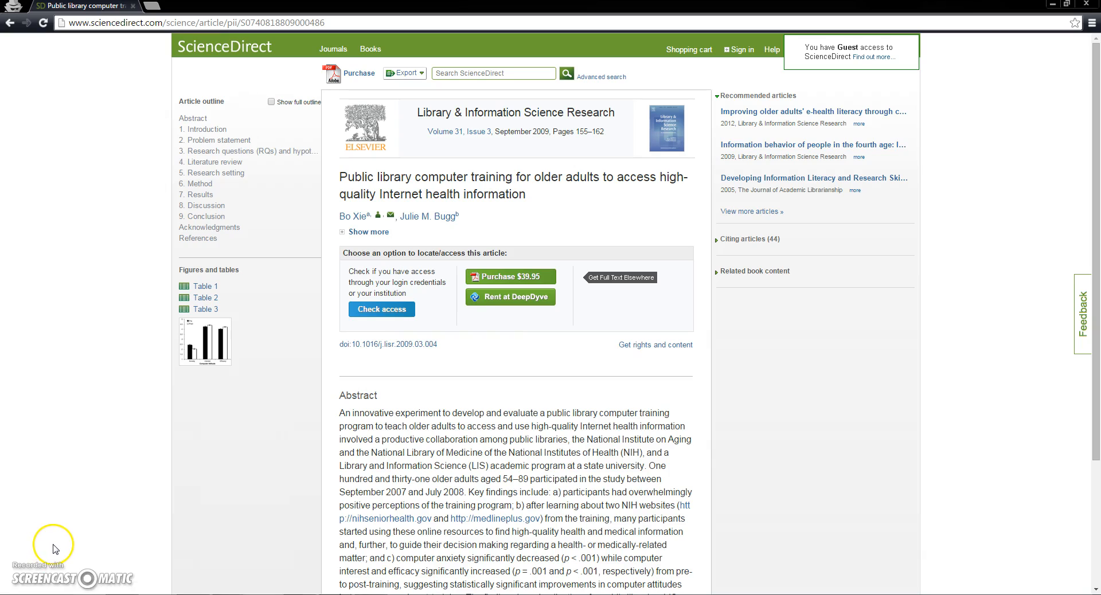
{"action": "mouse_move", "coordinate": [56, 549]}
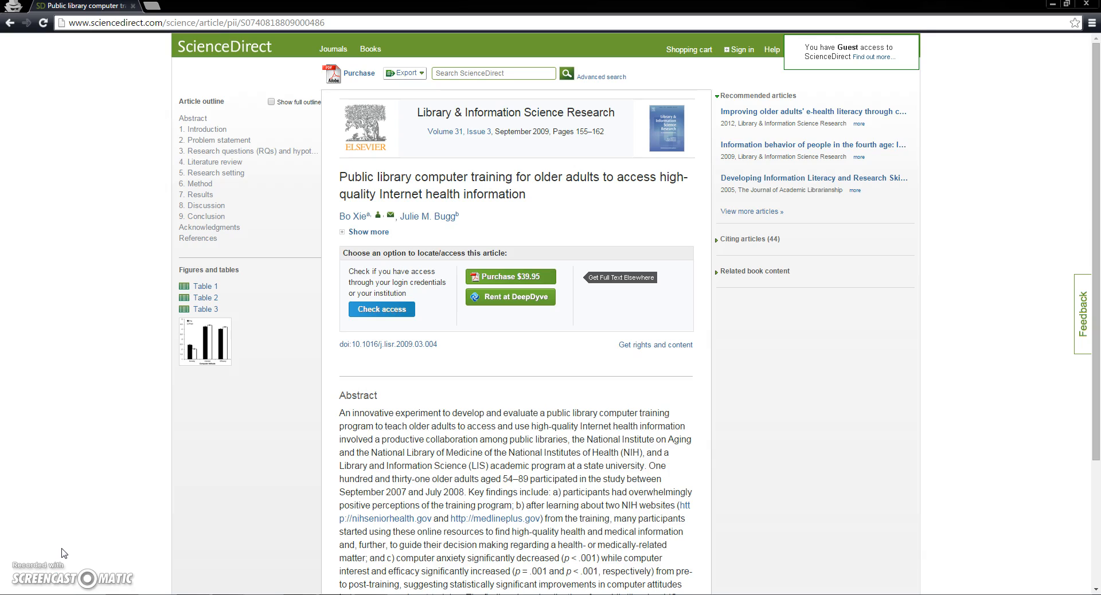
{"action": "mouse_move", "coordinate": [15, 68]}
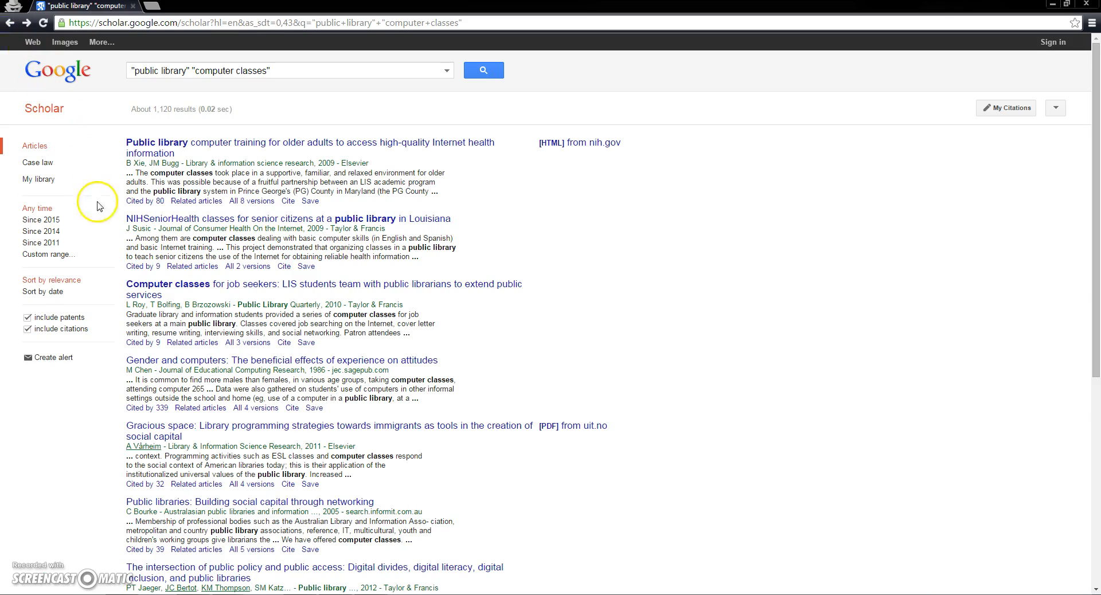
{"action": "mouse_move", "coordinate": [105, 274]}
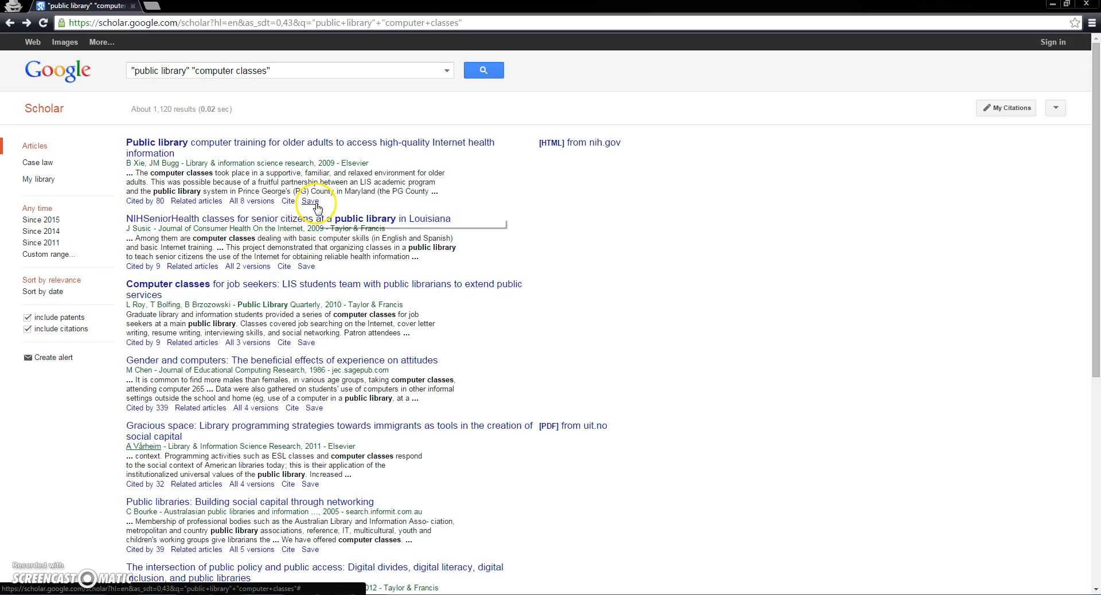
{"action": "mouse_move", "coordinate": [309, 202]}
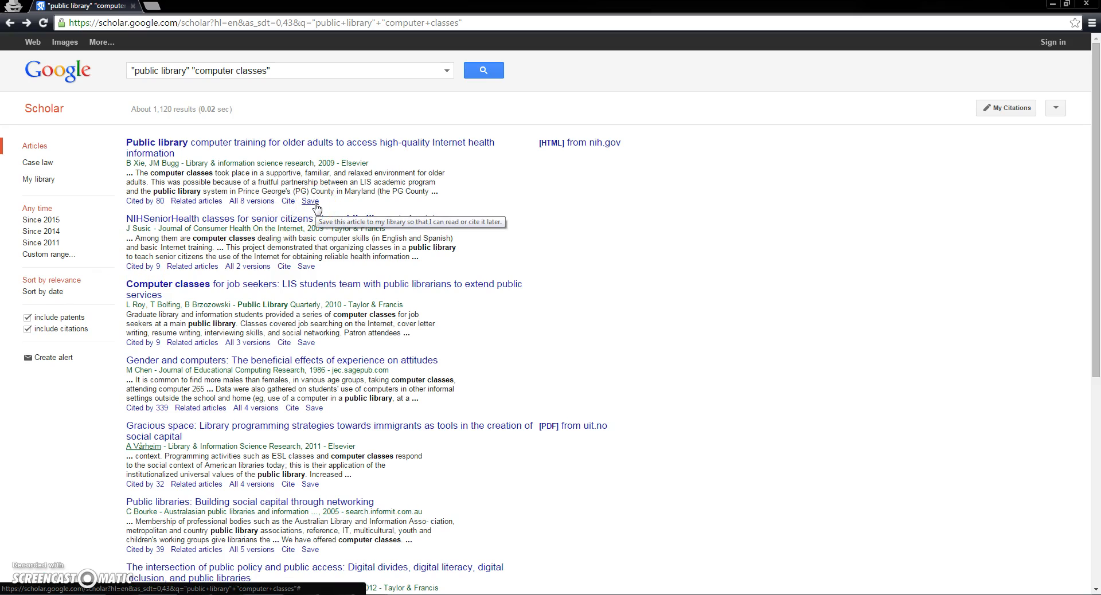
Step: Save the 2009 older-adults computer training article to My Library
{"action": "left_click", "coordinate": [310, 202]}
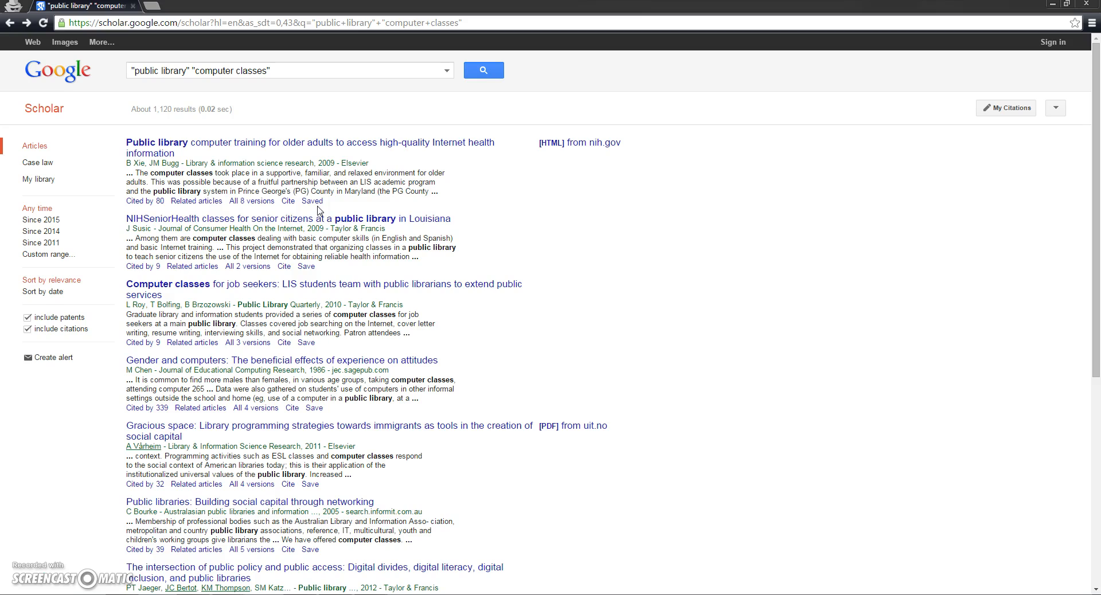
{"action": "mouse_move", "coordinate": [157, 214]}
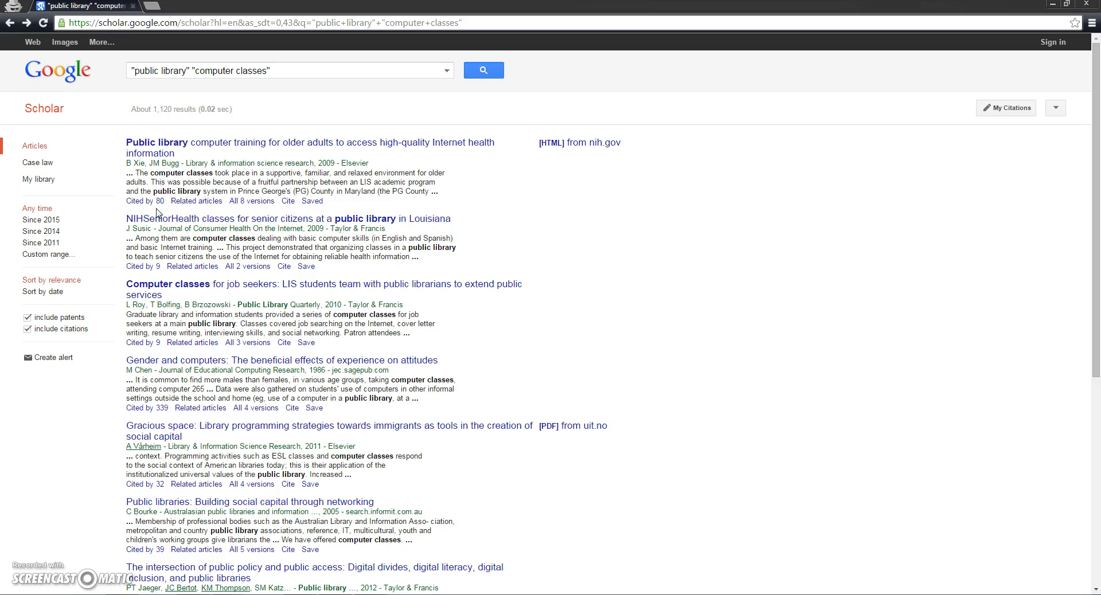
{"action": "mouse_move", "coordinate": [196, 202]}
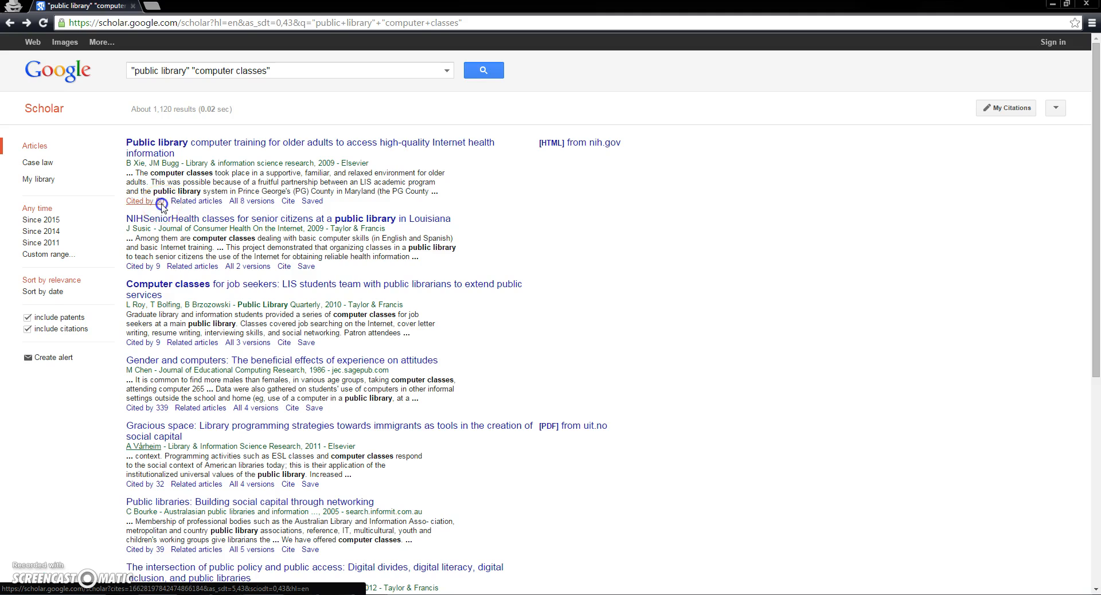
Step: List the 80 citing articles and save the 2011 e-health literacy study
{"action": "left_click", "coordinate": [140, 202]}
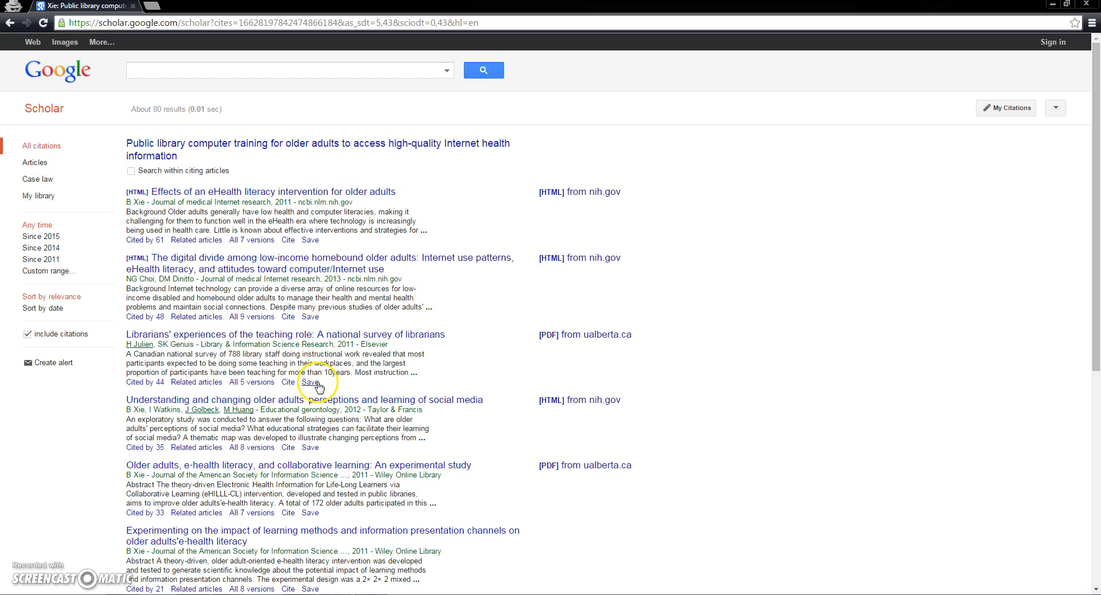
{"action": "left_click", "coordinate": [310, 381]}
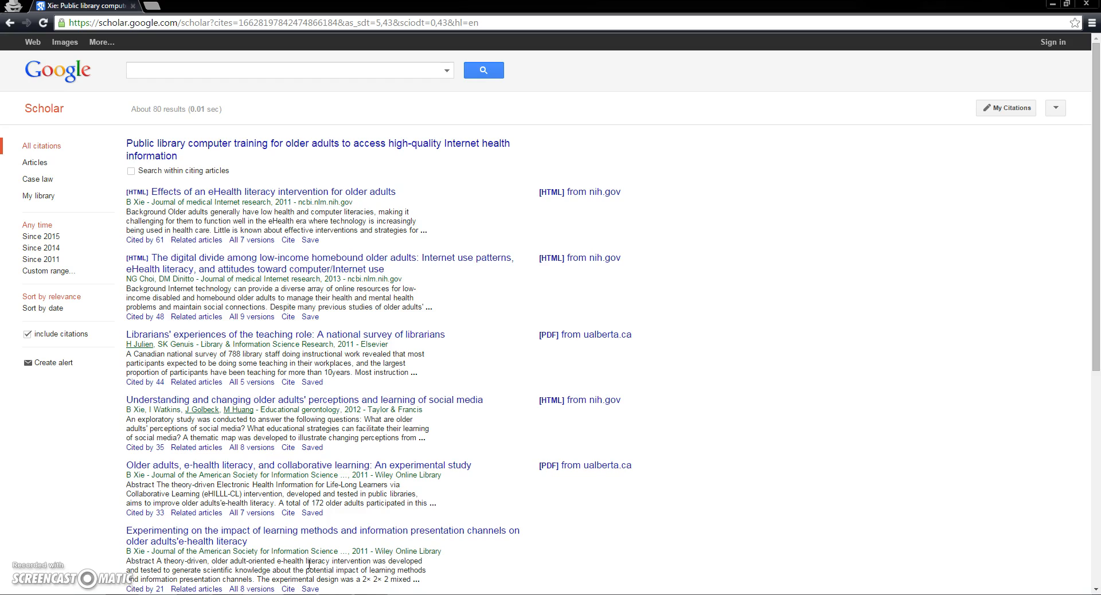
Step: Return to the 1,120-result "public library" "computer classes" search results
{"action": "left_click", "coordinate": [8, 23]}
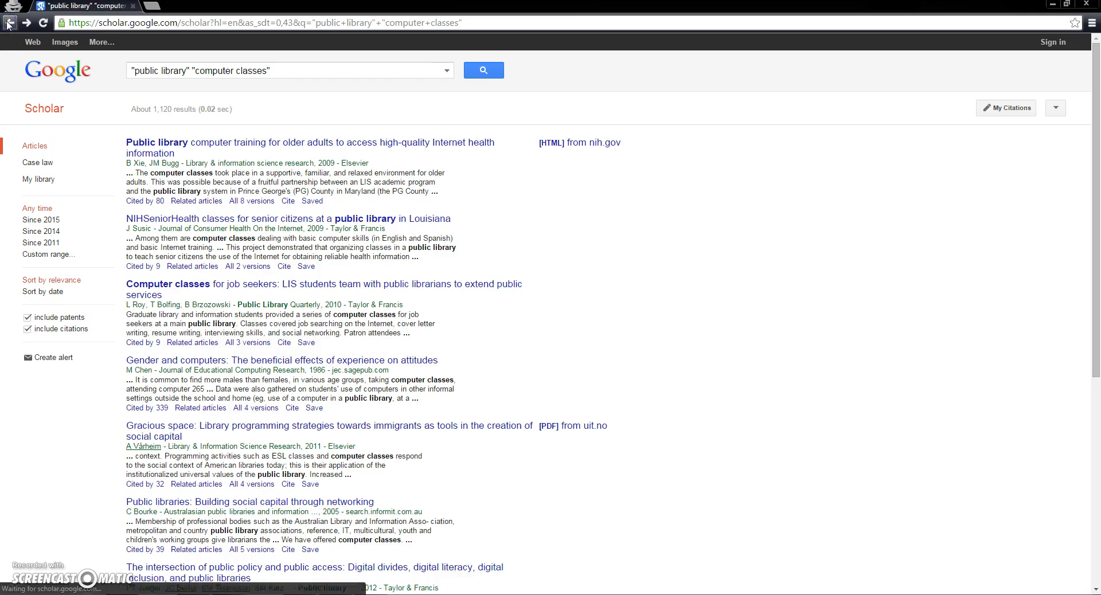
{"action": "mouse_move", "coordinate": [197, 202]}
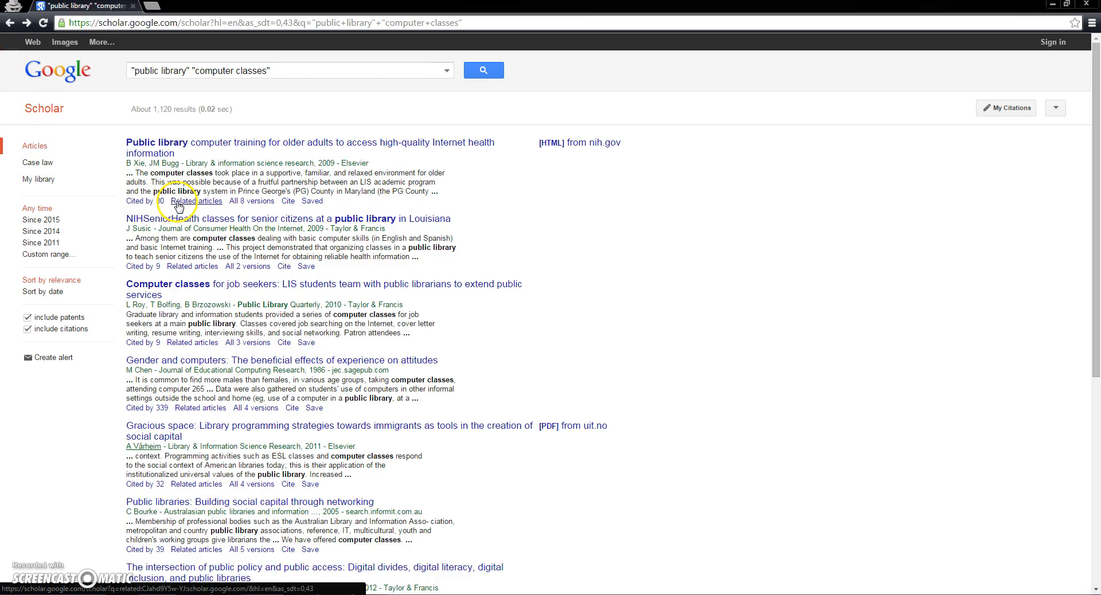
Step: Show articles related to the older-adults training study and save the 'Older adults, health information, and the Internet' article
{"action": "left_click", "coordinate": [202, 201]}
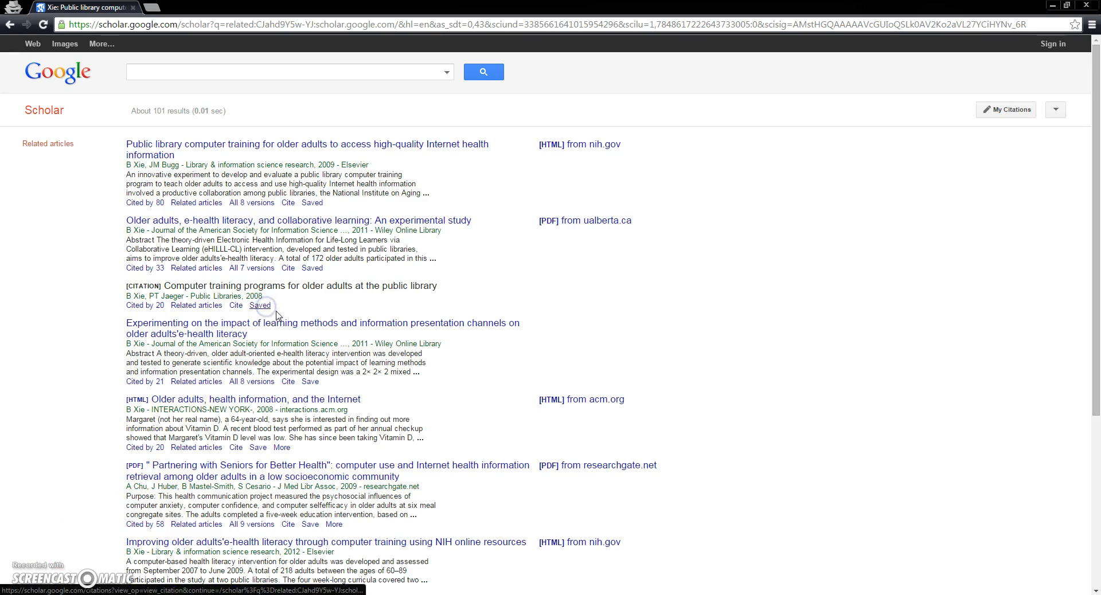
{"action": "mouse_move", "coordinate": [273, 452]}
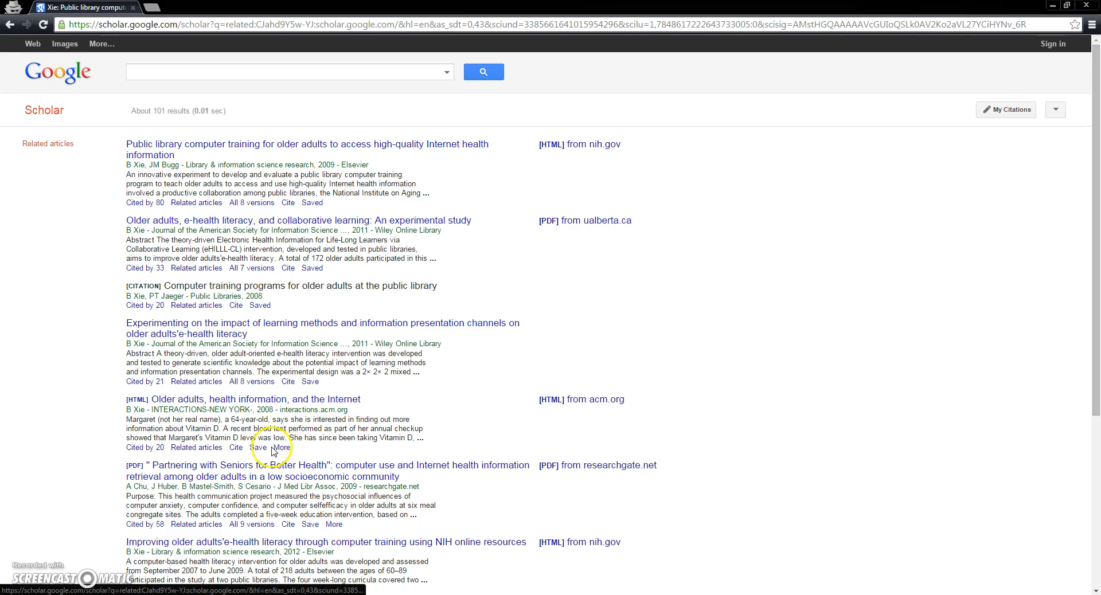
{"action": "left_click", "coordinate": [260, 447]}
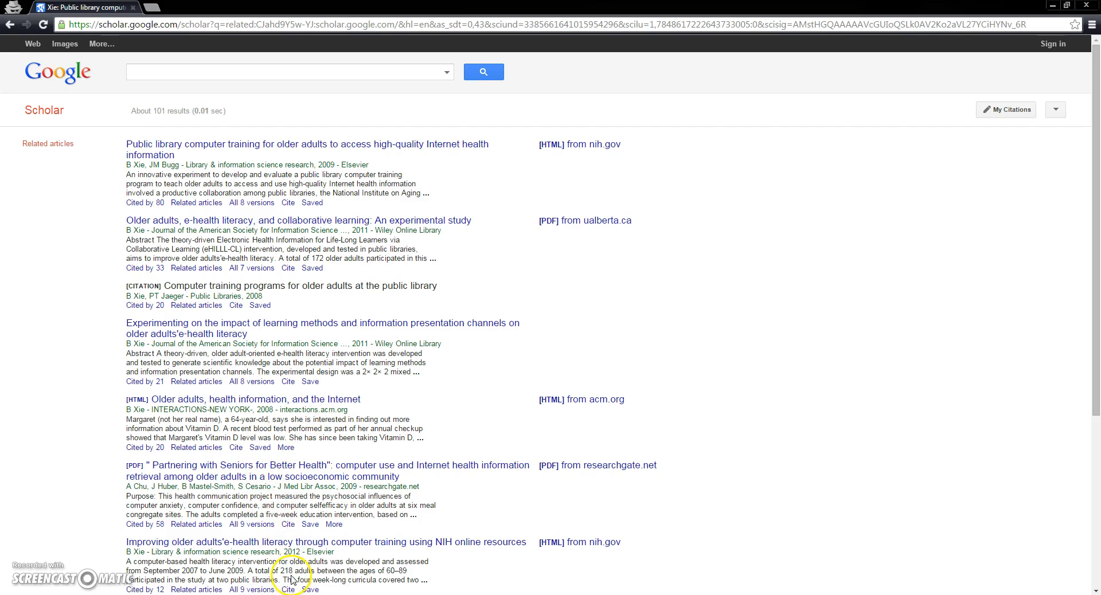
{"action": "scroll", "scroll_direction": "down", "scroll_amount": 3}
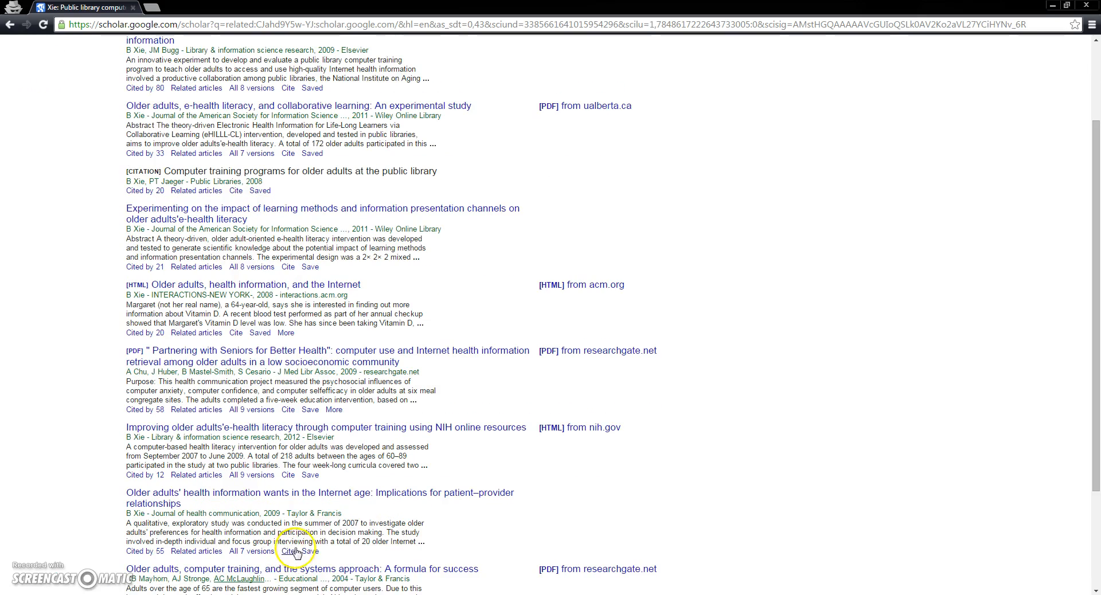
{"action": "mouse_move", "coordinate": [288, 475]}
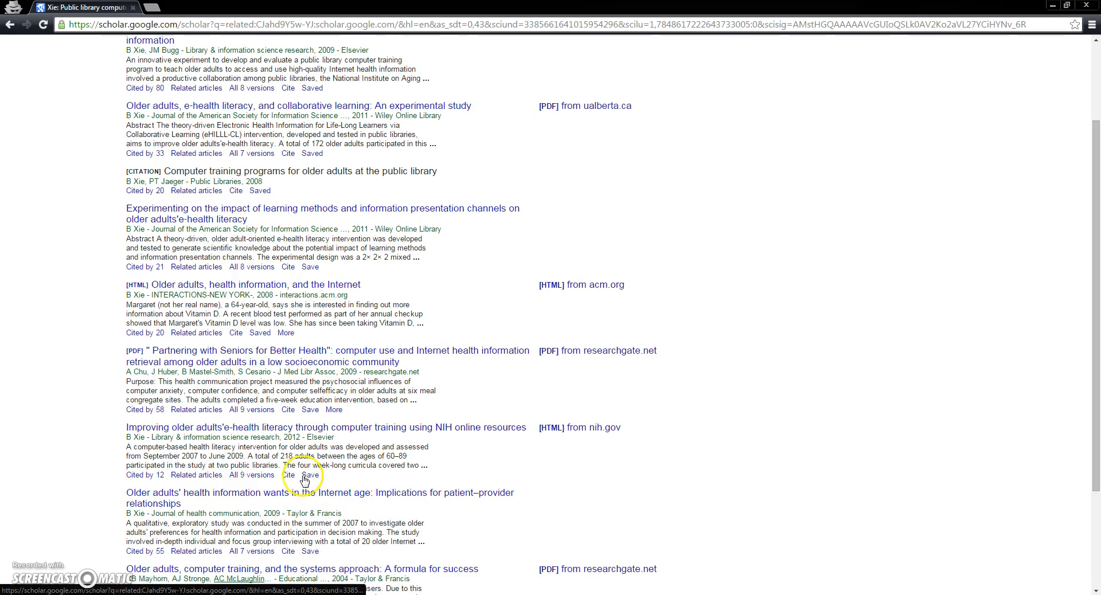
{"action": "scroll", "scroll_direction": "up", "scroll_amount": 3}
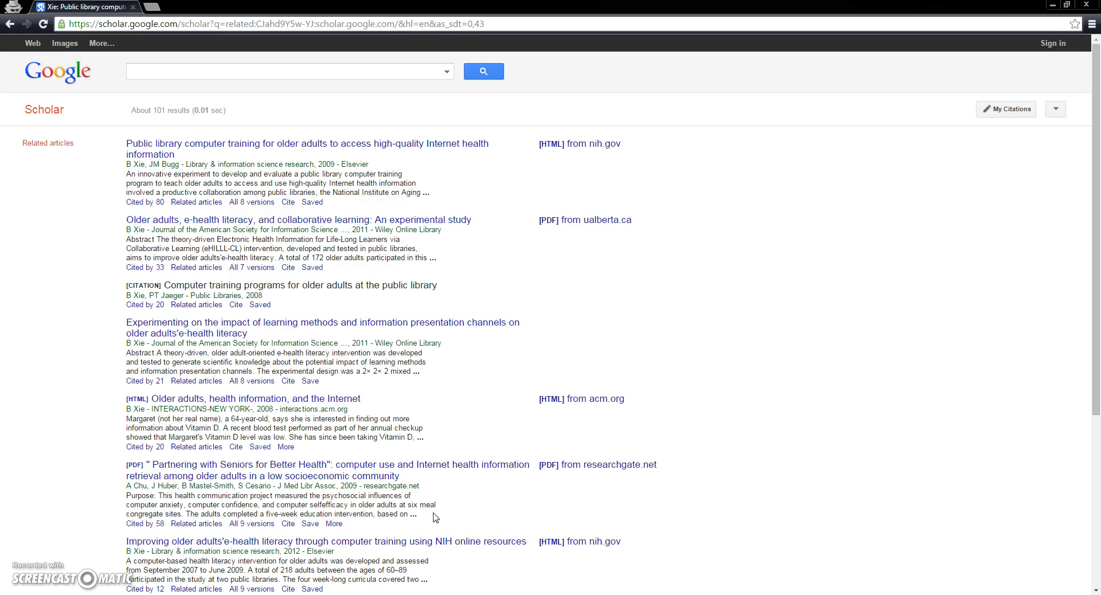
{"action": "mouse_move", "coordinate": [235, 384]}
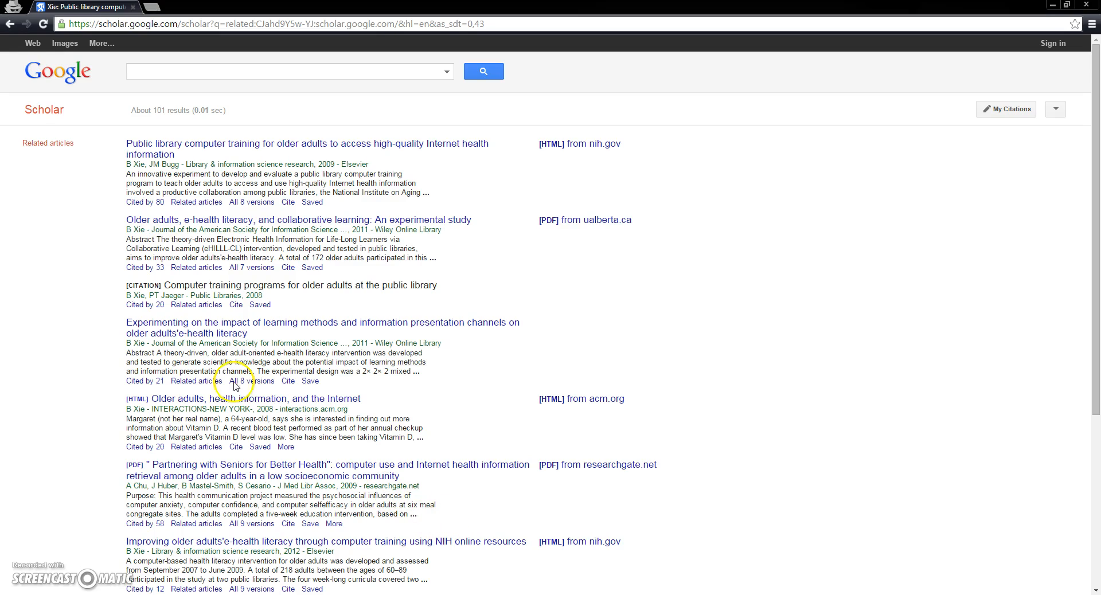
Step: Return to the computer classes results and view the seven saved articles in My Library
{"action": "left_click", "coordinate": [12, 23]}
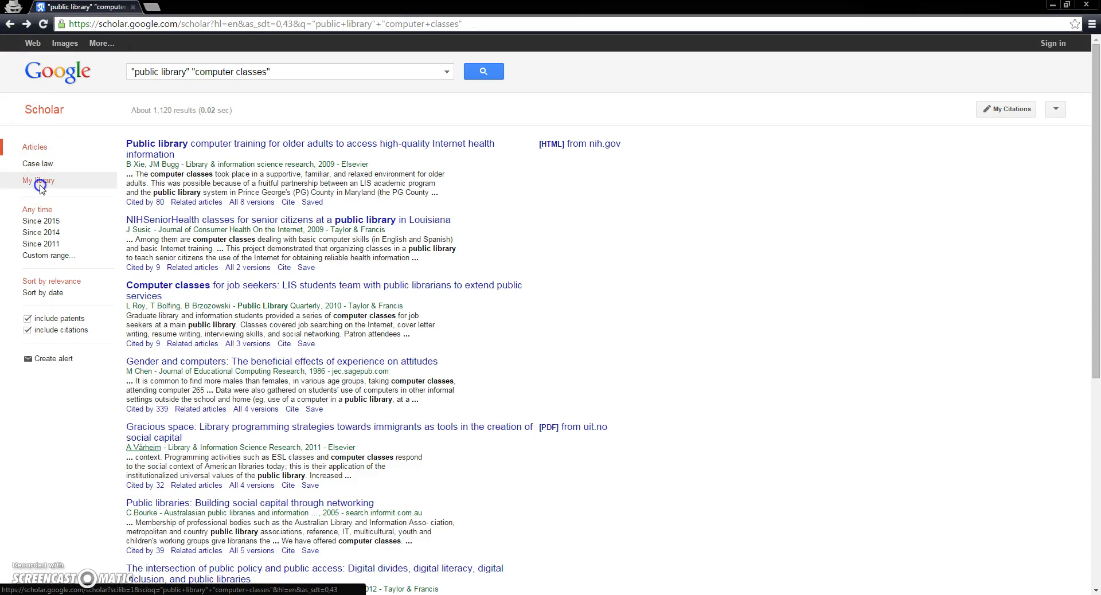
{"action": "left_click", "coordinate": [39, 180]}
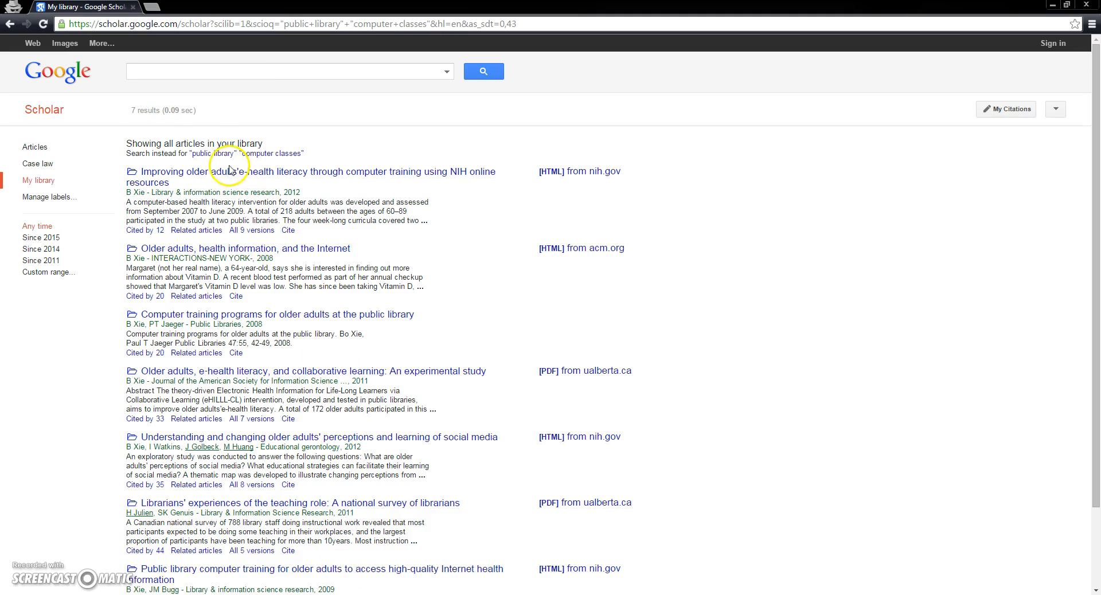
{"action": "mouse_move", "coordinate": [193, 123]}
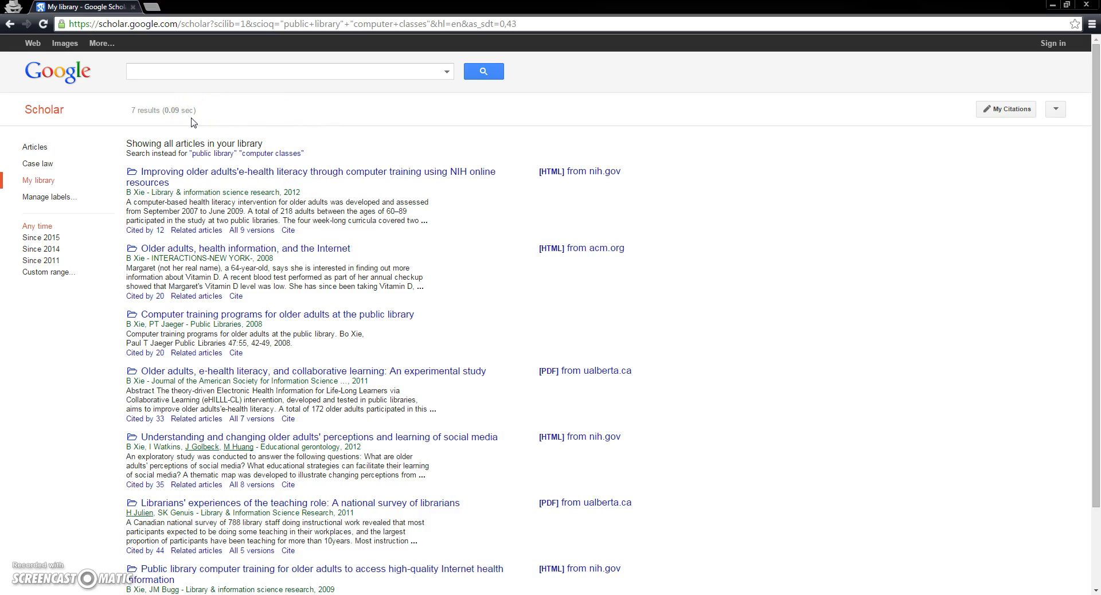
{"action": "mouse_move", "coordinate": [212, 169]}
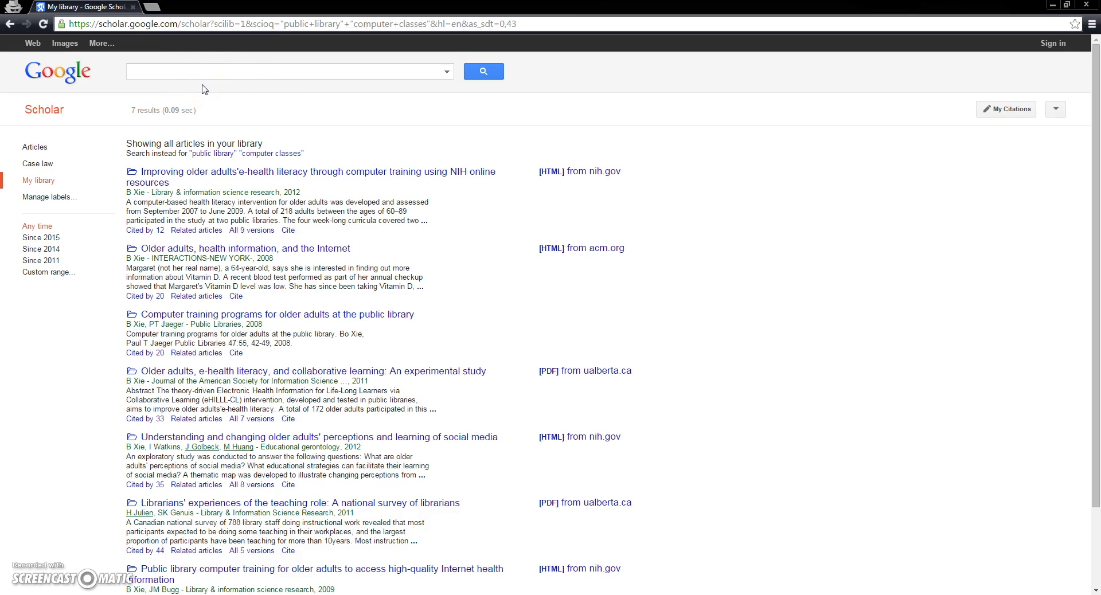
{"action": "mouse_move", "coordinate": [45, 538]}
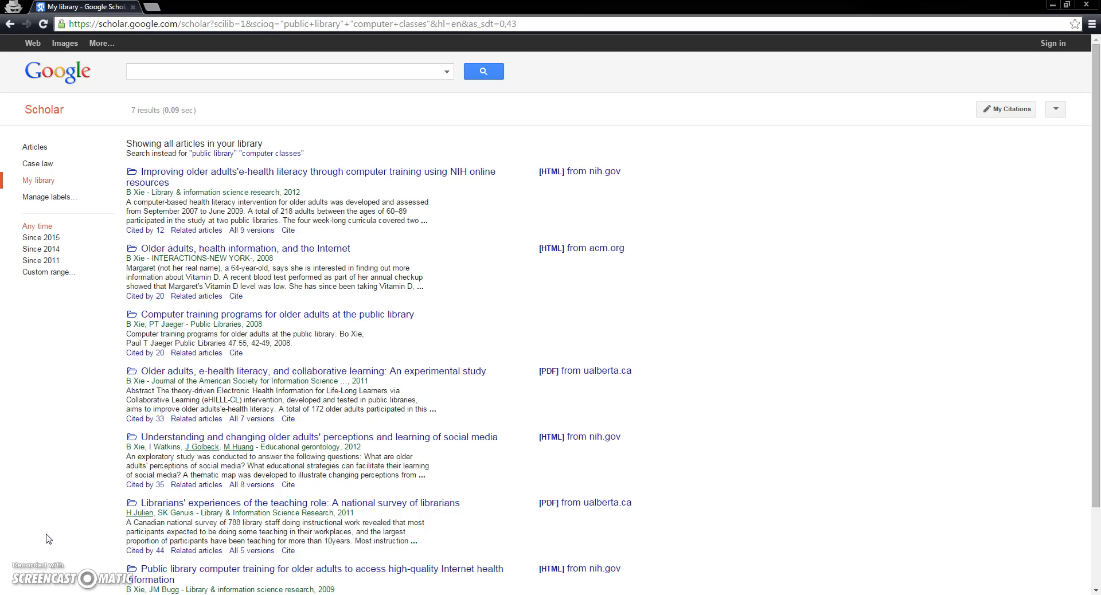
{"action": "mouse_move", "coordinate": [80, 323]}
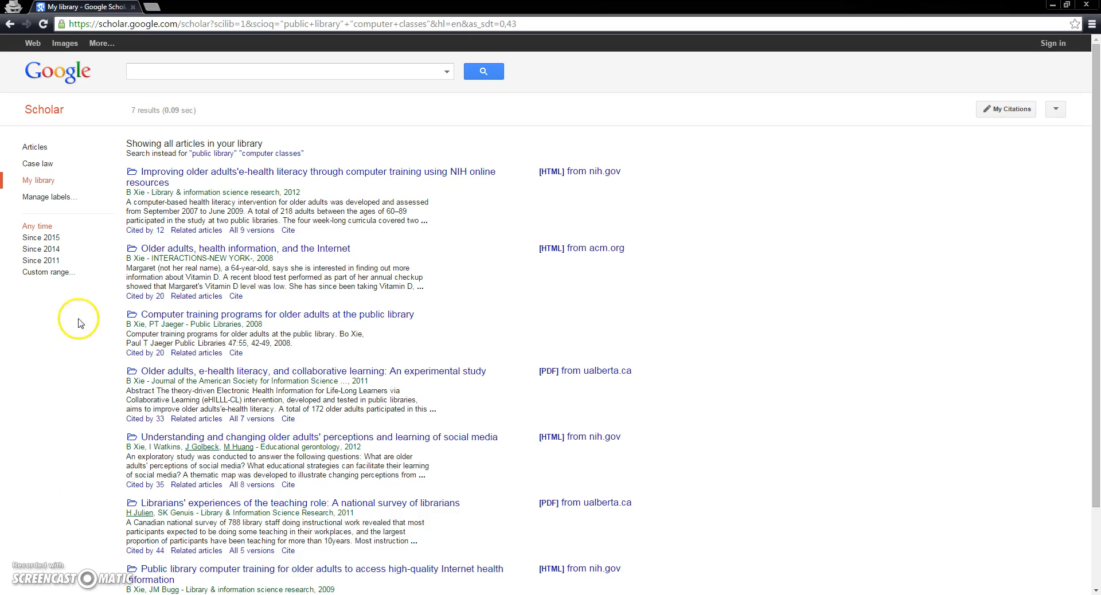
{"action": "mouse_move", "coordinate": [49, 198]}
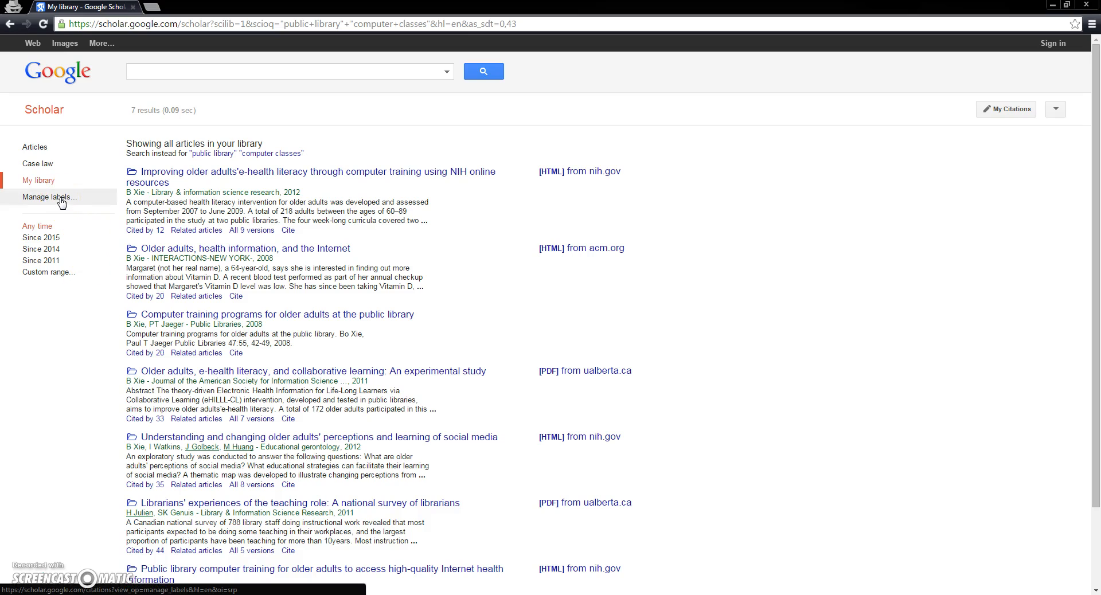
Step: Create a new library label named 'Computer Classes' and return to My Library
{"action": "left_click", "coordinate": [48, 196]}
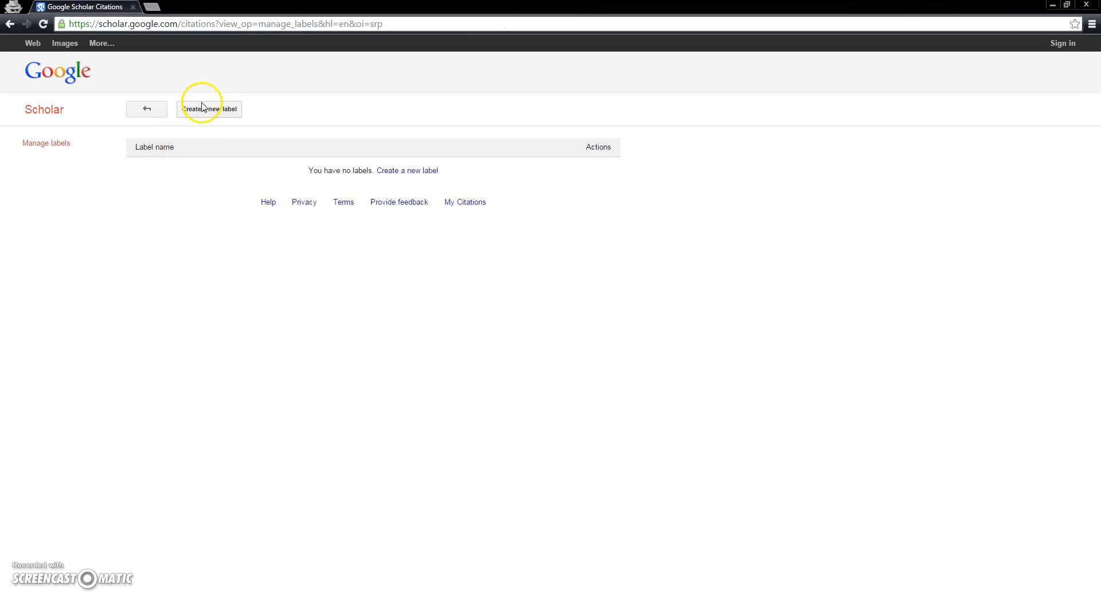
{"action": "left_click", "coordinate": [208, 109]}
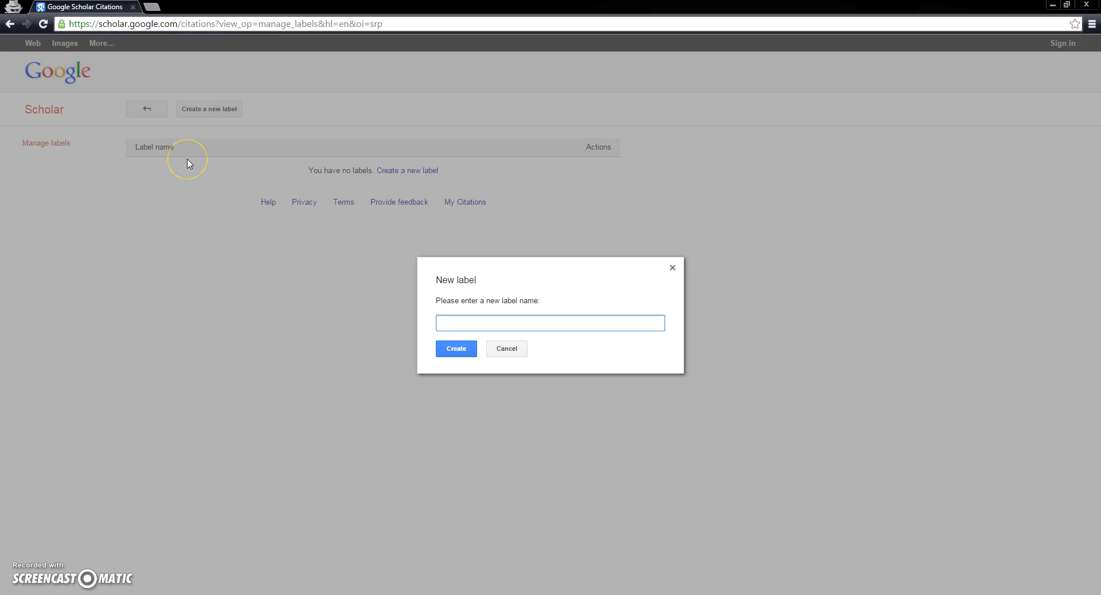
{"action": "type", "text": "Comput"}
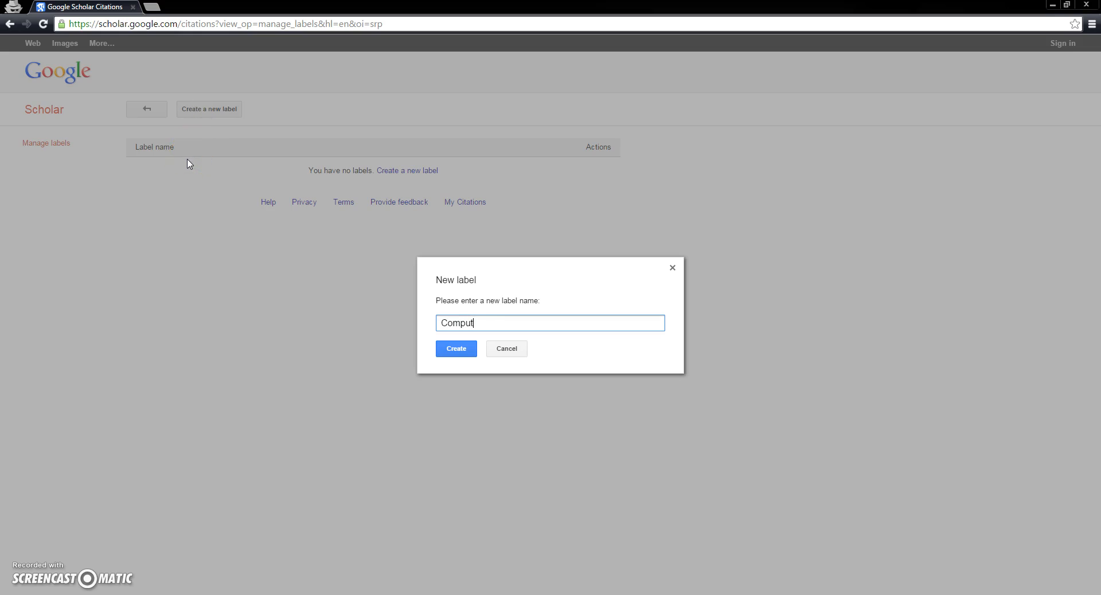
{"action": "type", "text": "er Classes"}
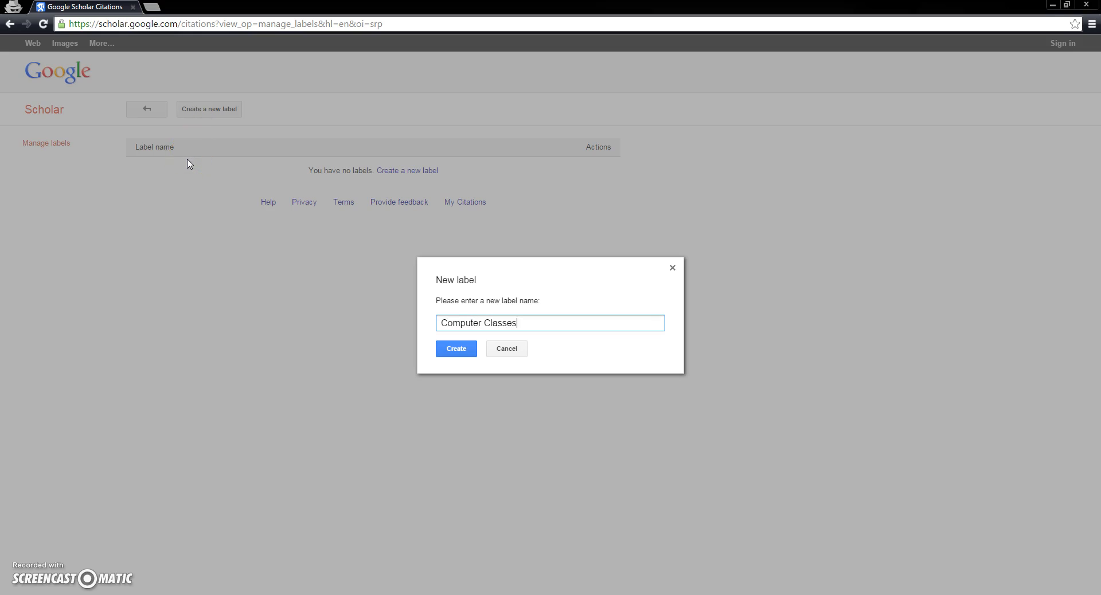
{"action": "left_click", "coordinate": [455, 349]}
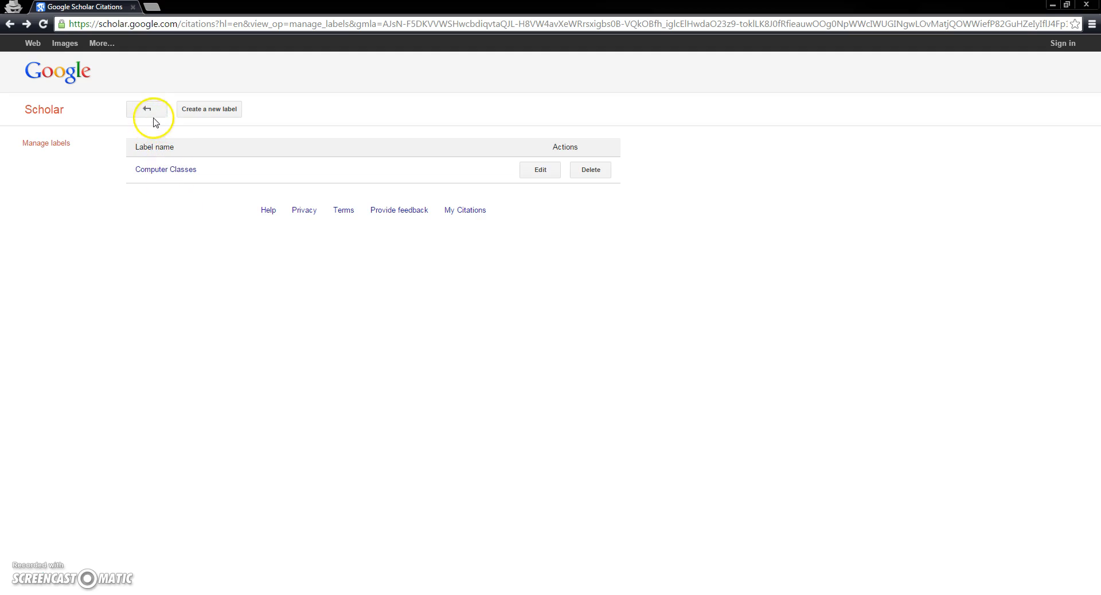
{"action": "left_click", "coordinate": [146, 109]}
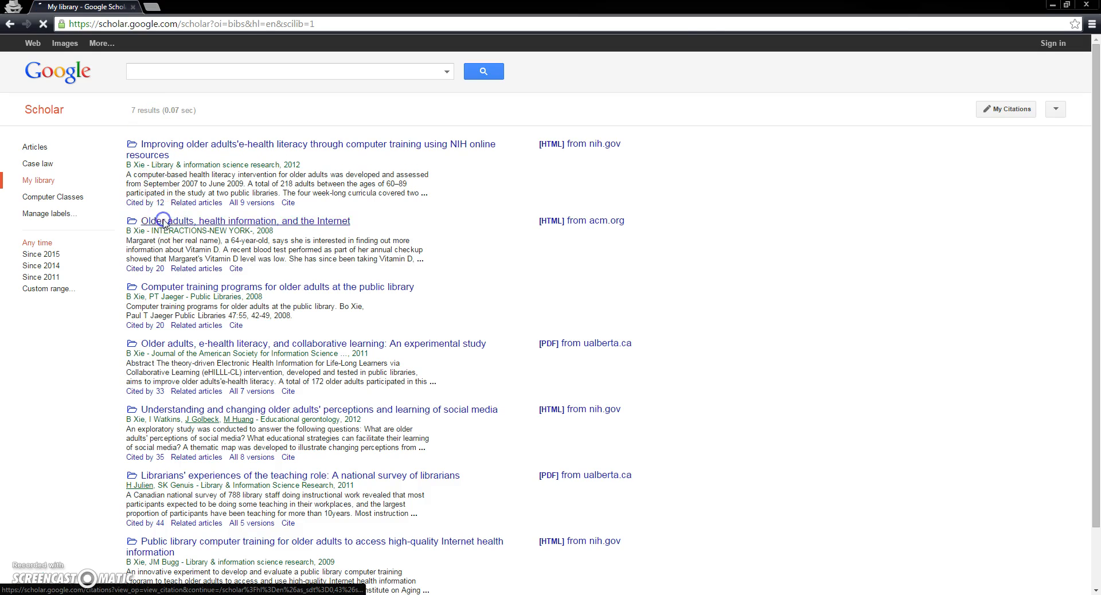
Step: Add the Computer Classes label to 'Older adults, health information, and the Internet' and return to My Library
{"action": "left_click", "coordinate": [246, 220]}
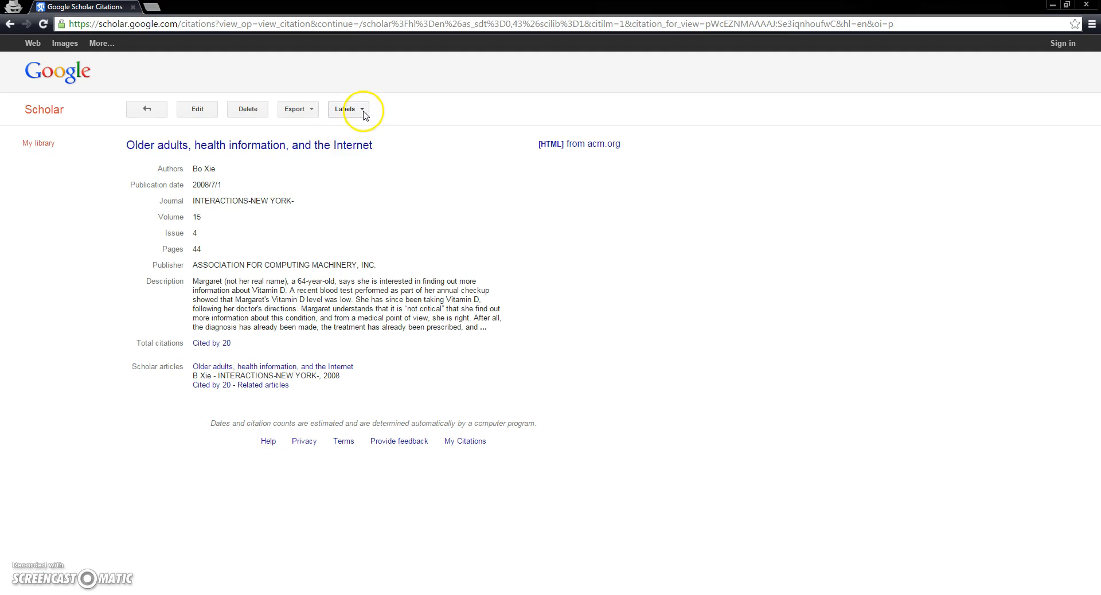
{"action": "left_click", "coordinate": [345, 108]}
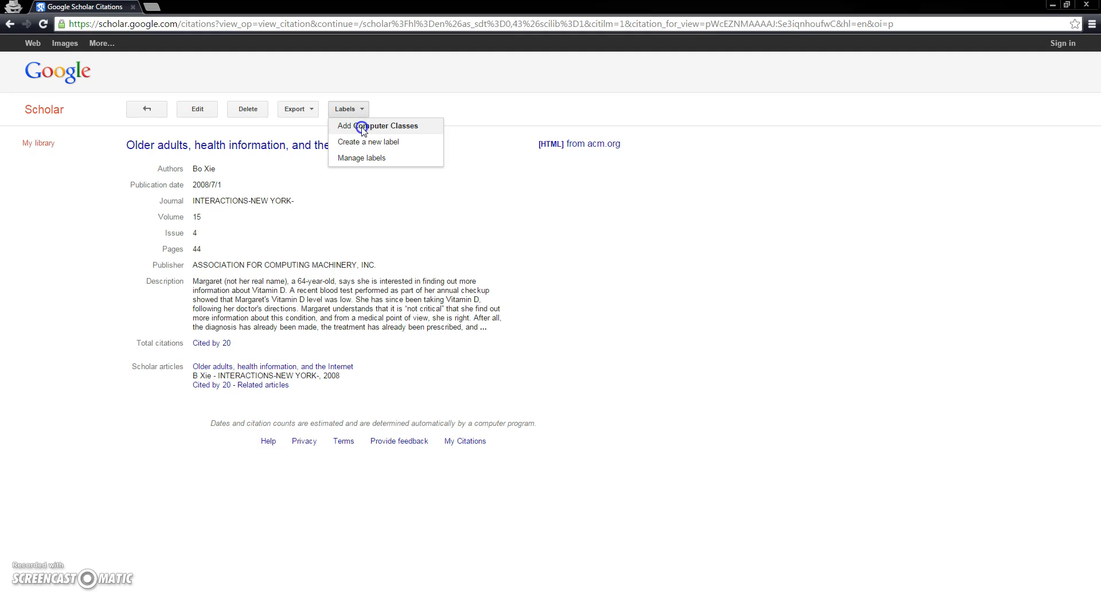
{"action": "left_click", "coordinate": [377, 126]}
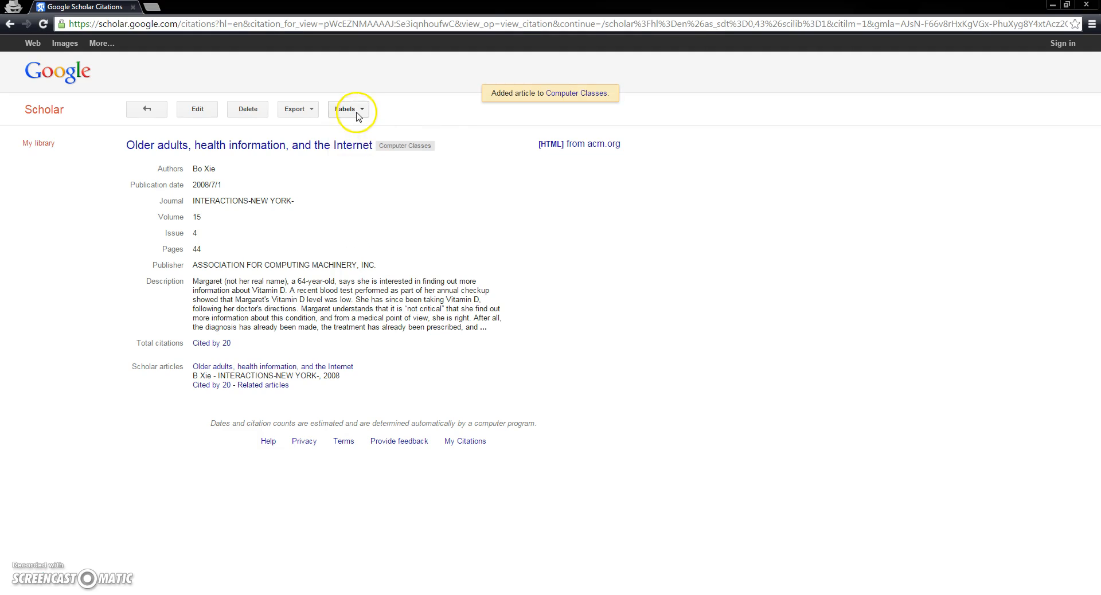
{"action": "left_click", "coordinate": [348, 109]}
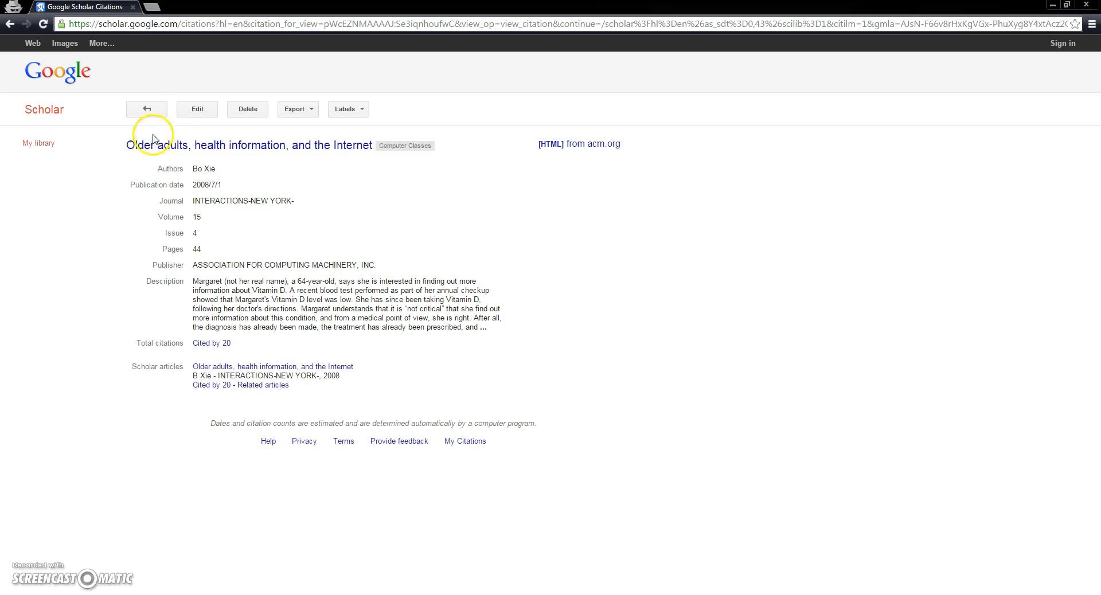
{"action": "left_click", "coordinate": [145, 109]}
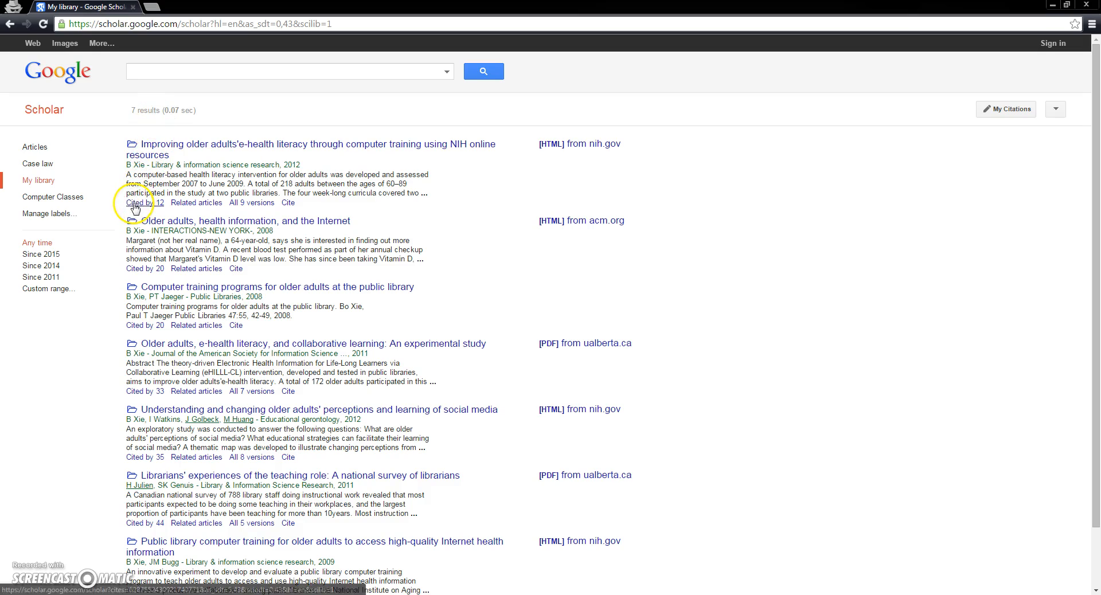
{"action": "mouse_move", "coordinate": [197, 202]}
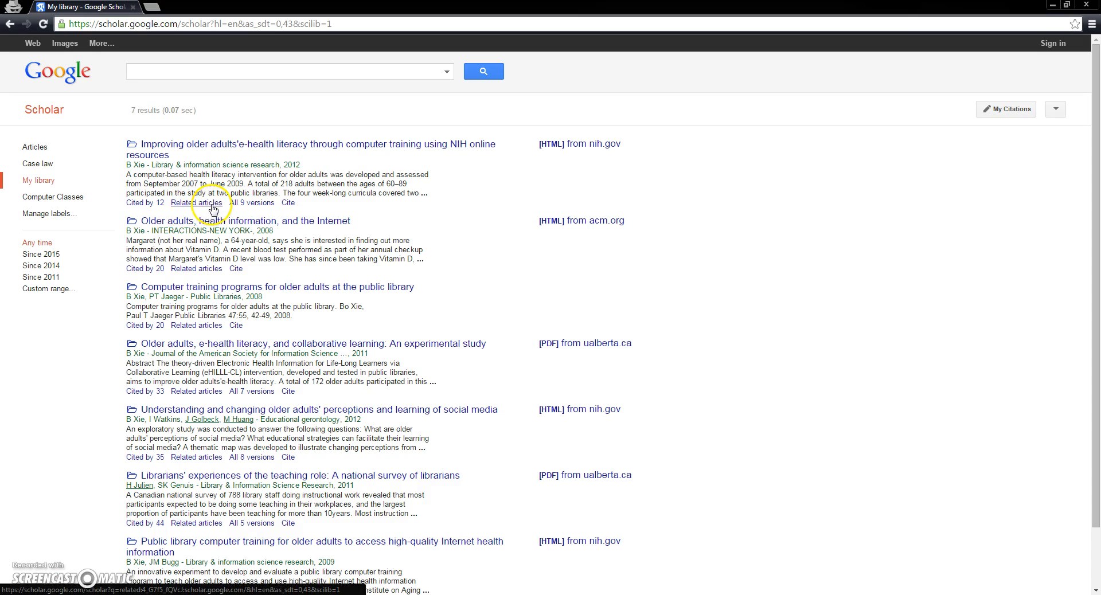
{"action": "mouse_move", "coordinate": [208, 262]}
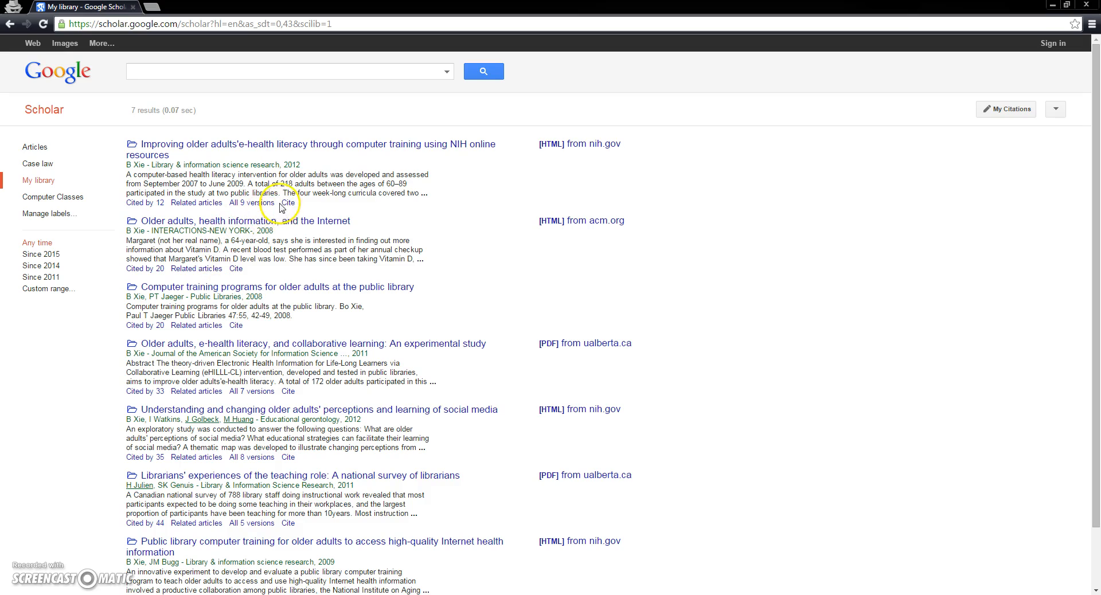
Step: Show MLA, APA and Chicago citations for the NIH online resources e-health literacy article
{"action": "left_click", "coordinate": [288, 203]}
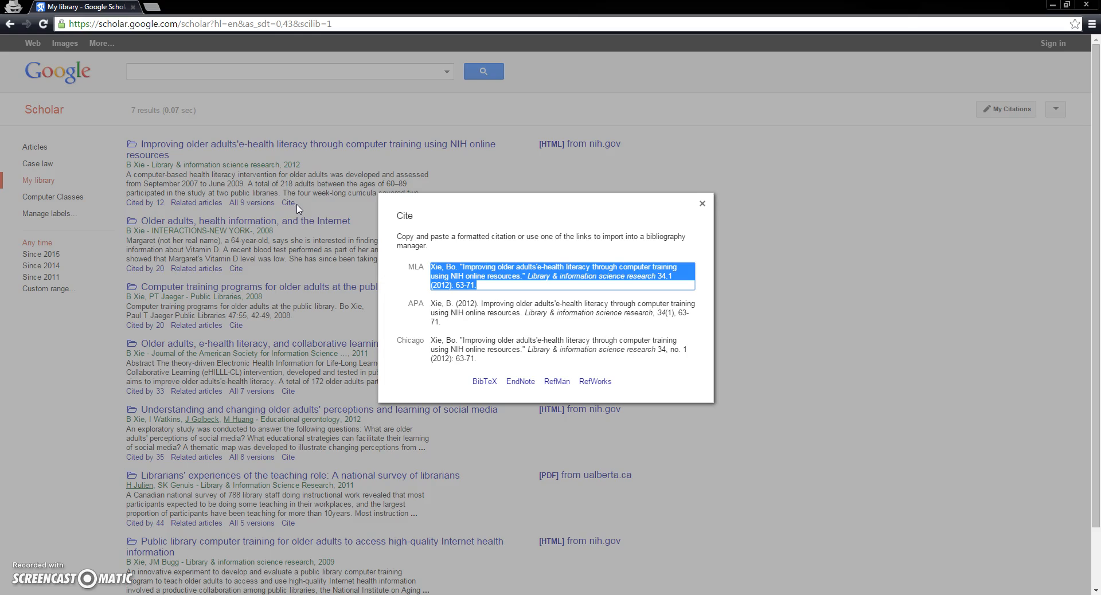
{"action": "mouse_move", "coordinate": [630, 383]}
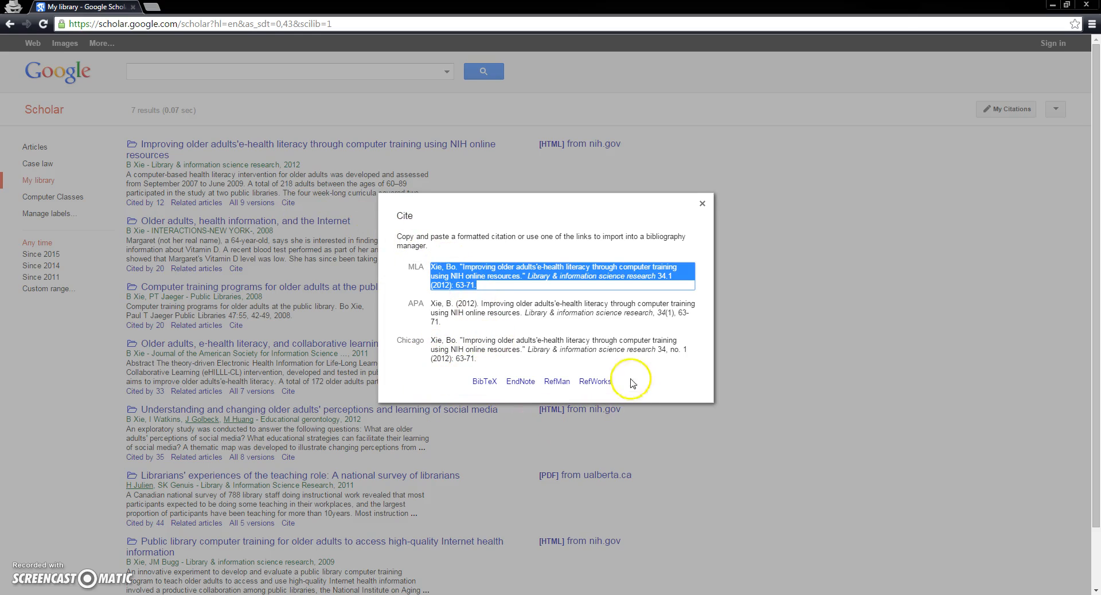
{"action": "mouse_move", "coordinate": [458, 398]}
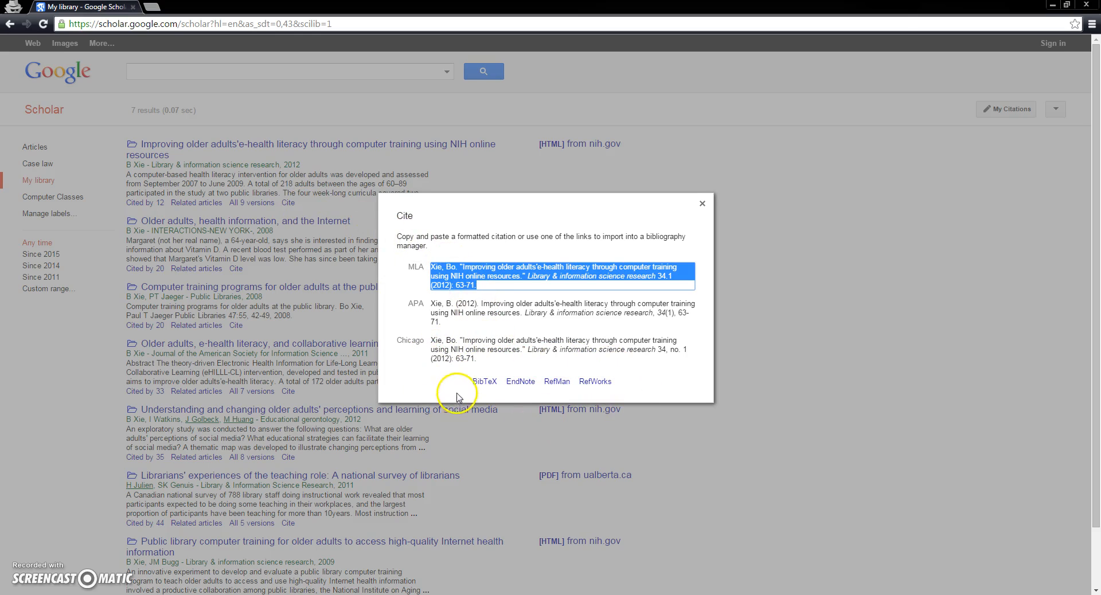